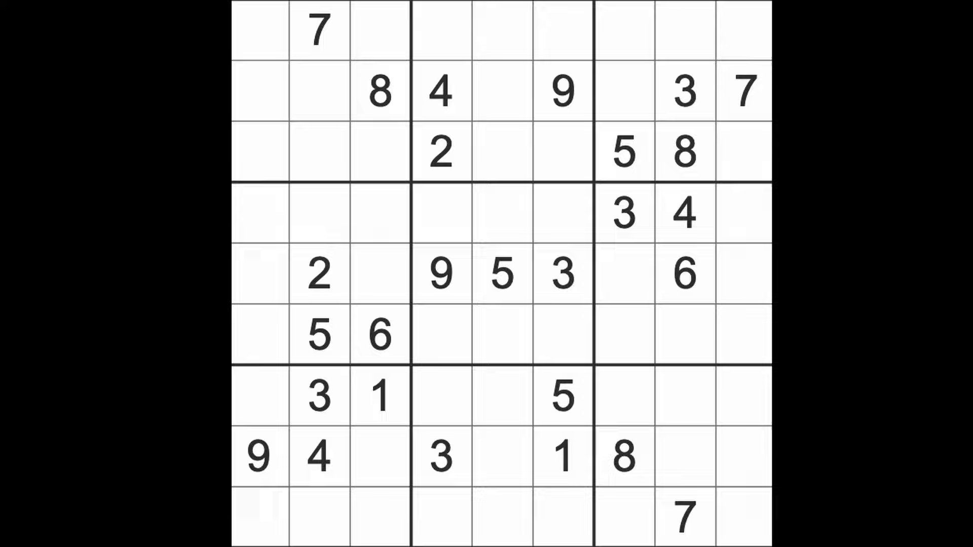
mouse_move(571, 378)
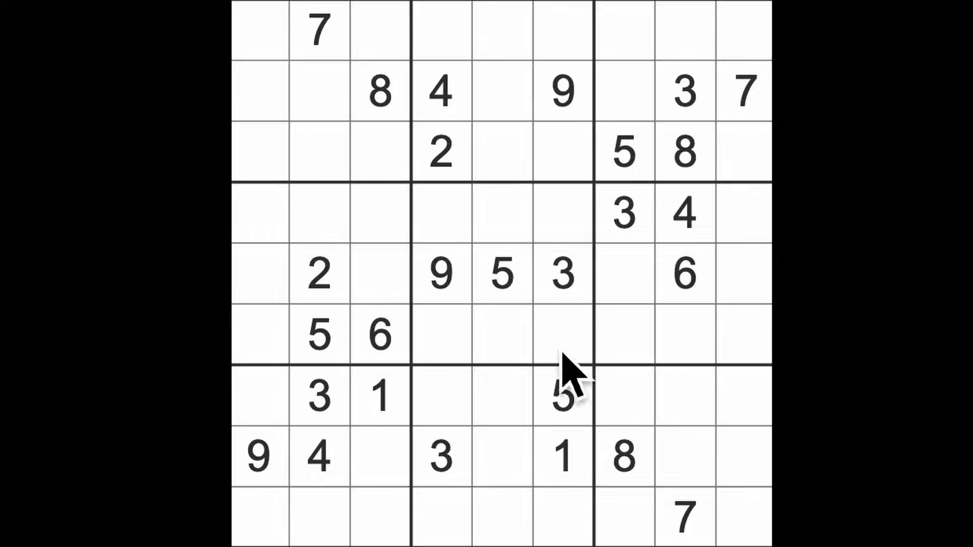
Enter 5 at row 4 column 9 and 3 at row 6 column 1
click(561, 396)
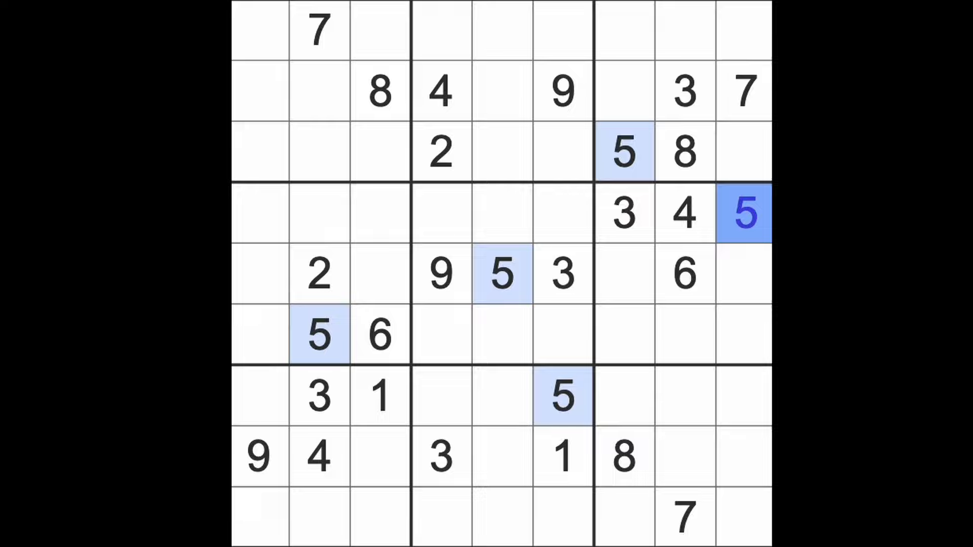
mouse_move(654, 260)
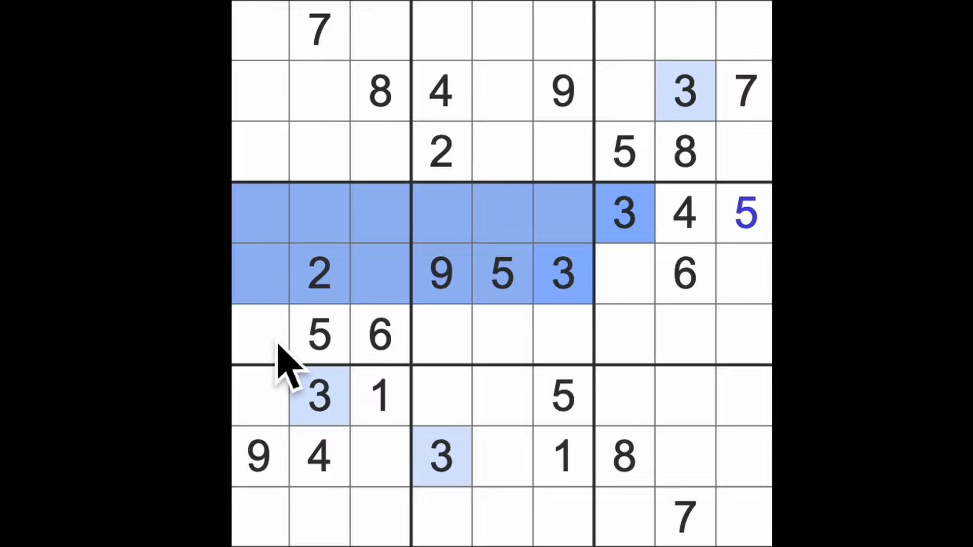
click(258, 336)
text(3)
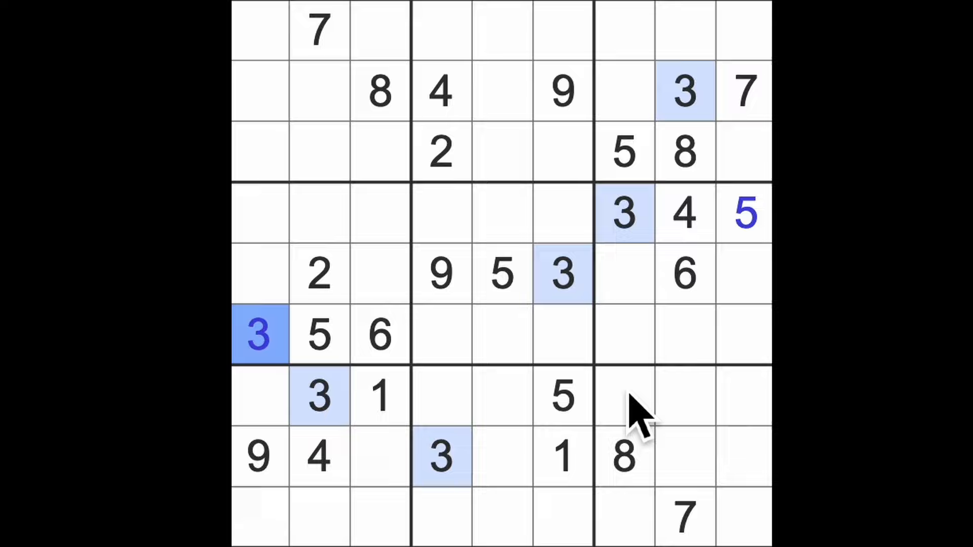
mouse_move(664, 280)
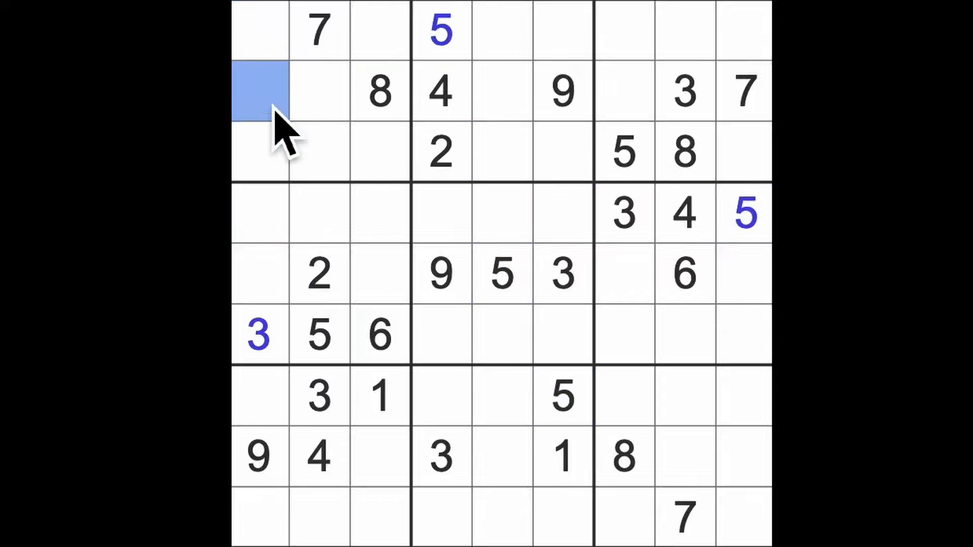
Enter 5 at row 2 column 1 and another 5 at row 9 column 3
text(5)
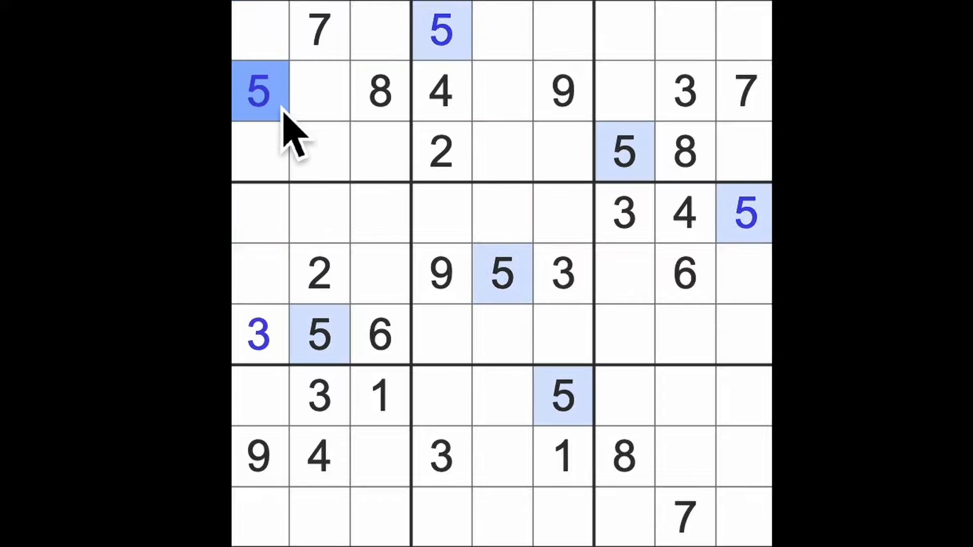
mouse_move(382, 310)
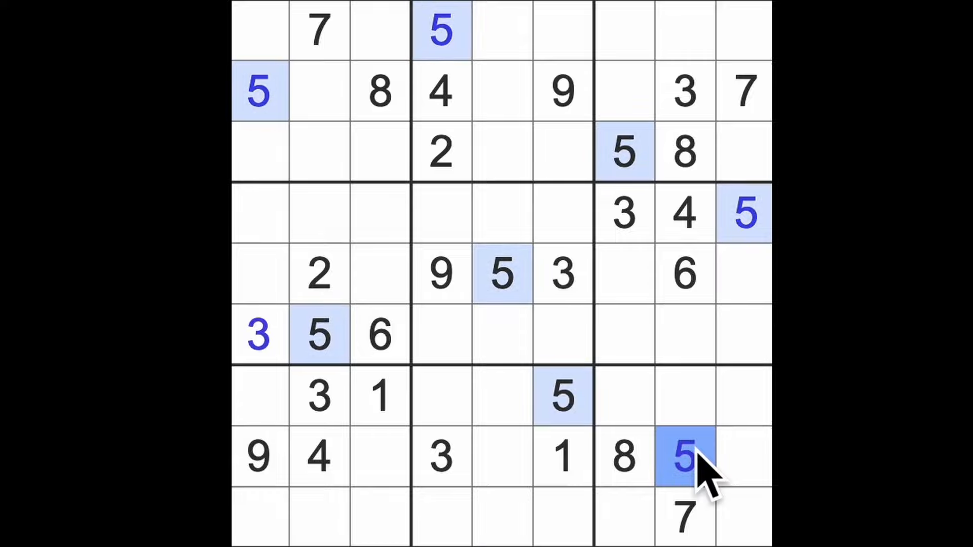
click(318, 334)
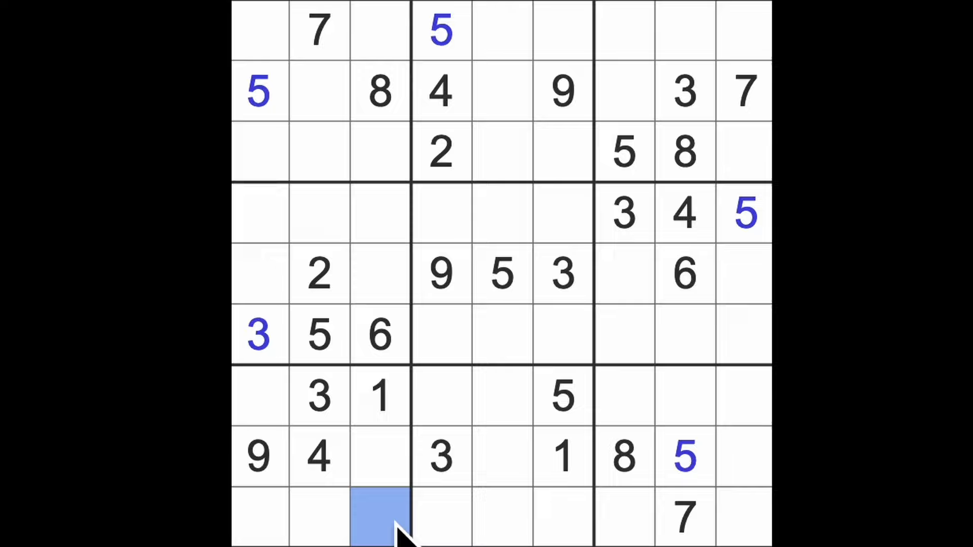
text(5)
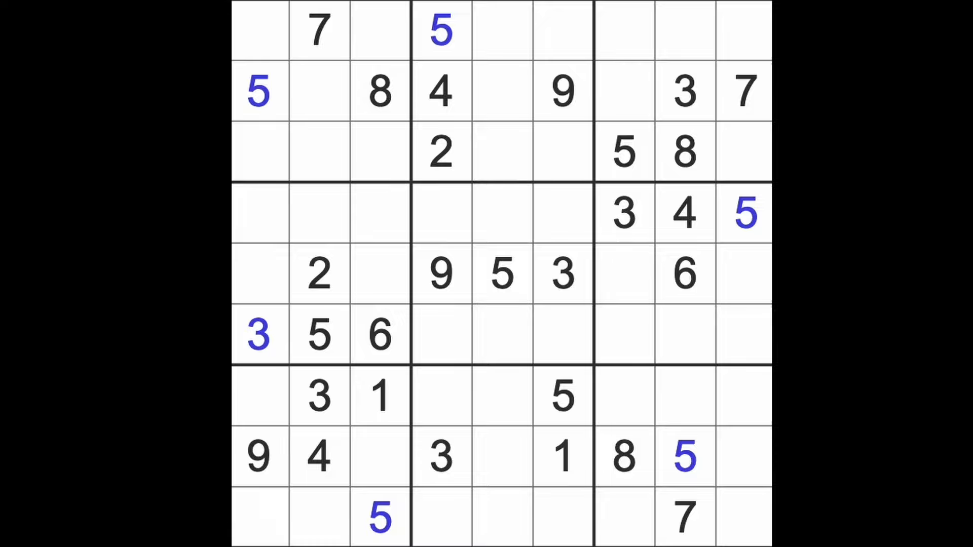
Check the given 2's lines, then enter 2 at row 2 column 7
click(319, 275)
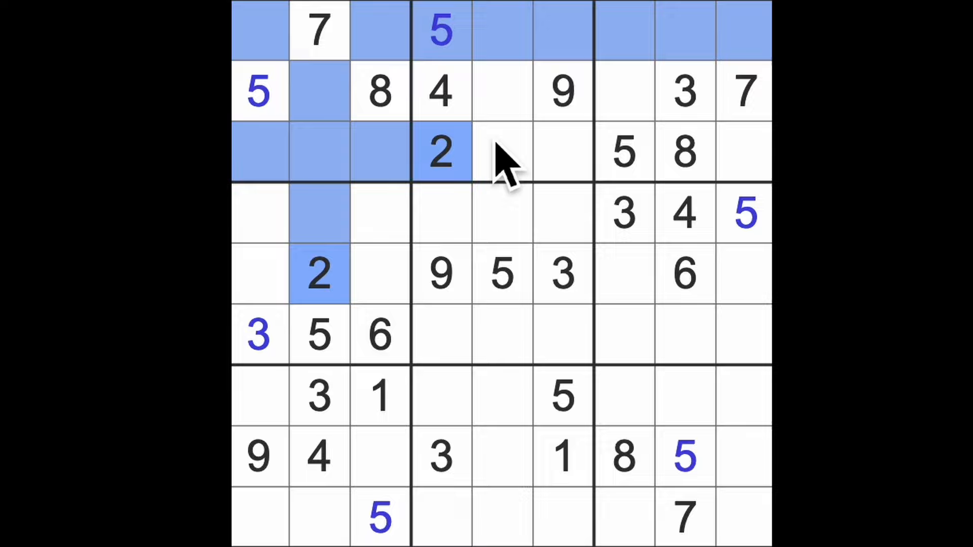
click(623, 91)
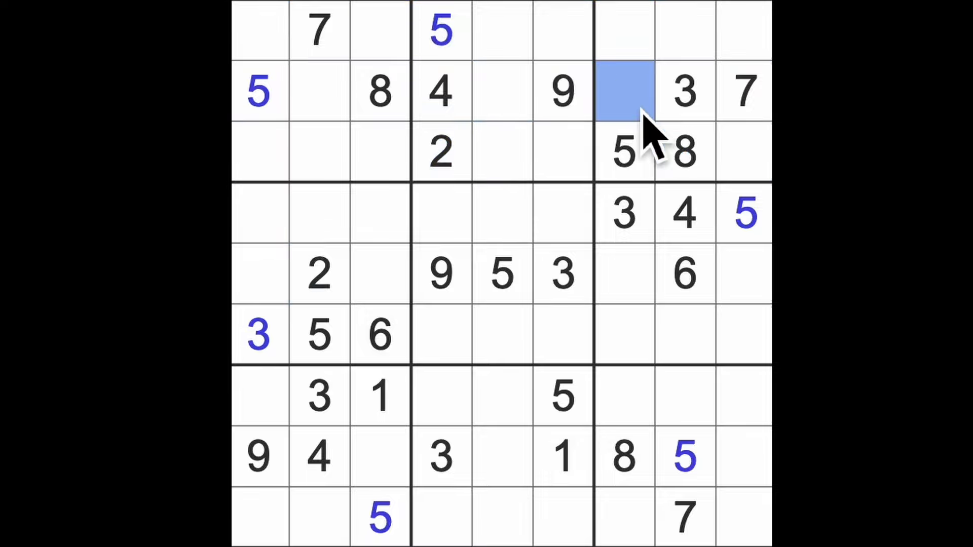
text(2)
click(743, 517)
text(3)
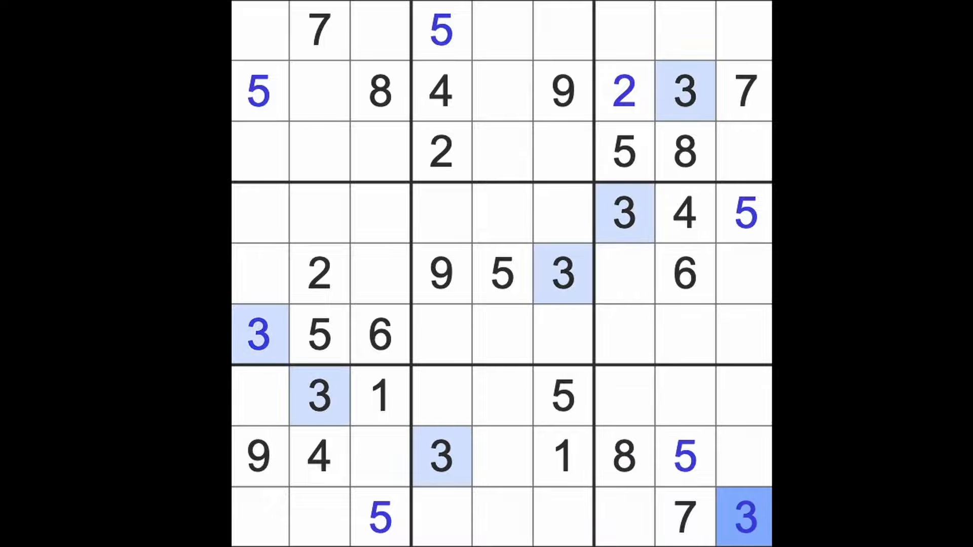
Enter 1 at row 9 column 7 in the bottom-right box
click(624, 518)
text(1)
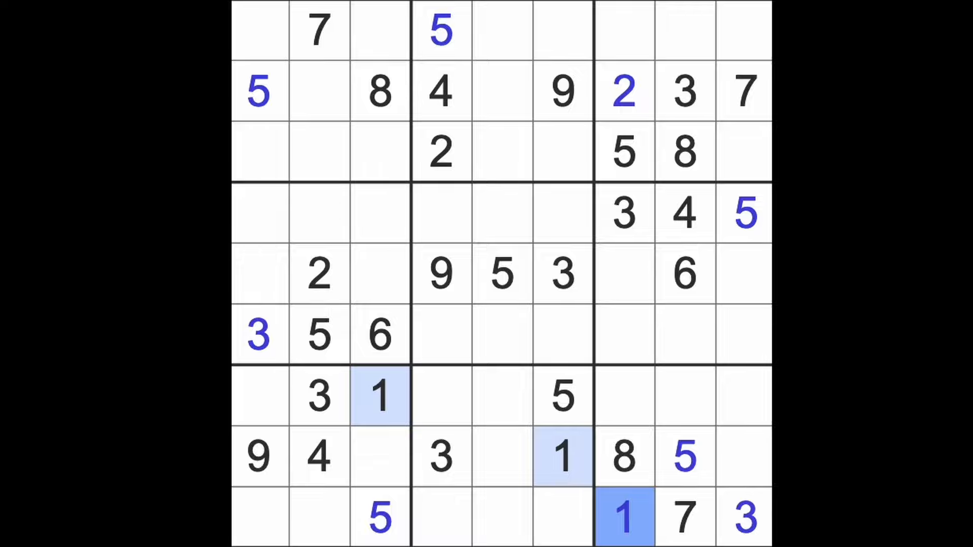
mouse_move(523, 517)
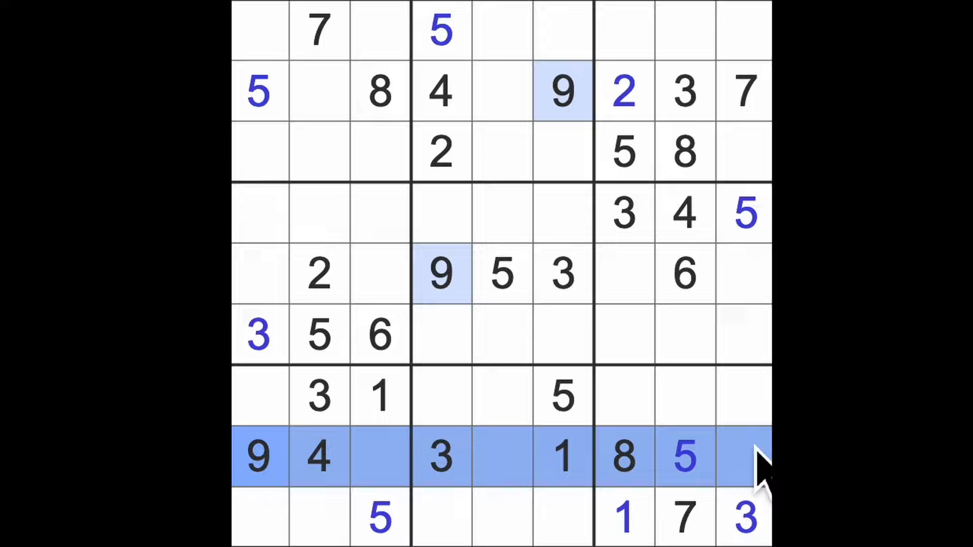
mouse_move(682, 416)
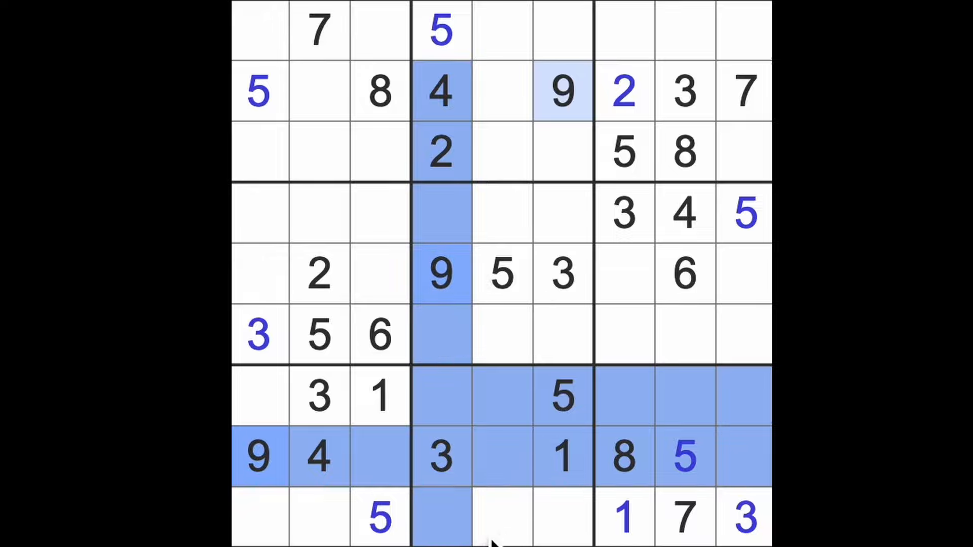
Inspect row 9 column 4, then enter 2 at row 9 column 1
click(500, 518)
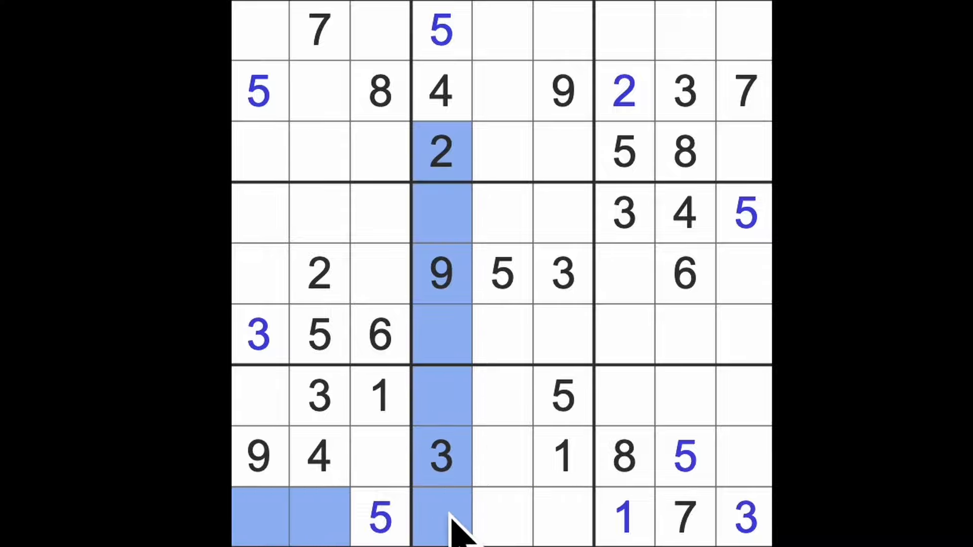
click(258, 518)
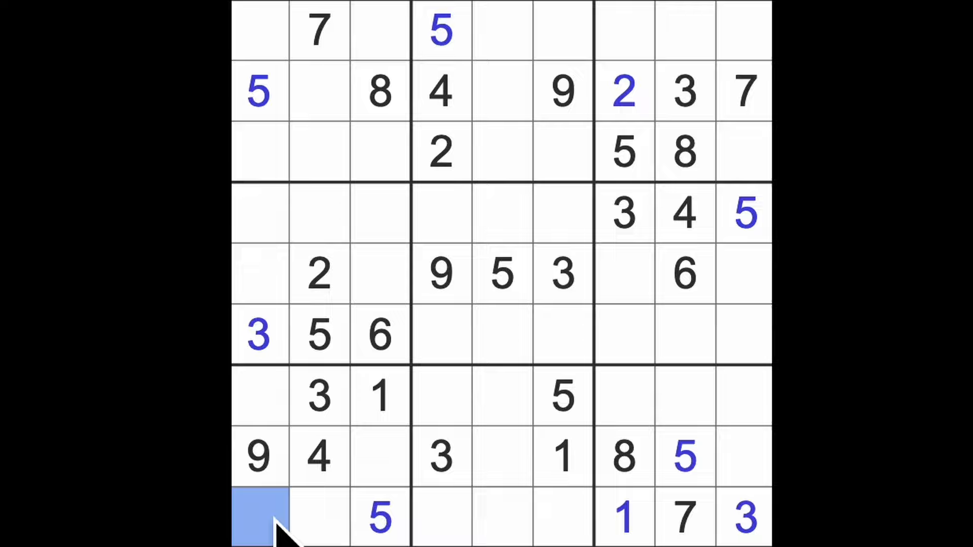
text(2)
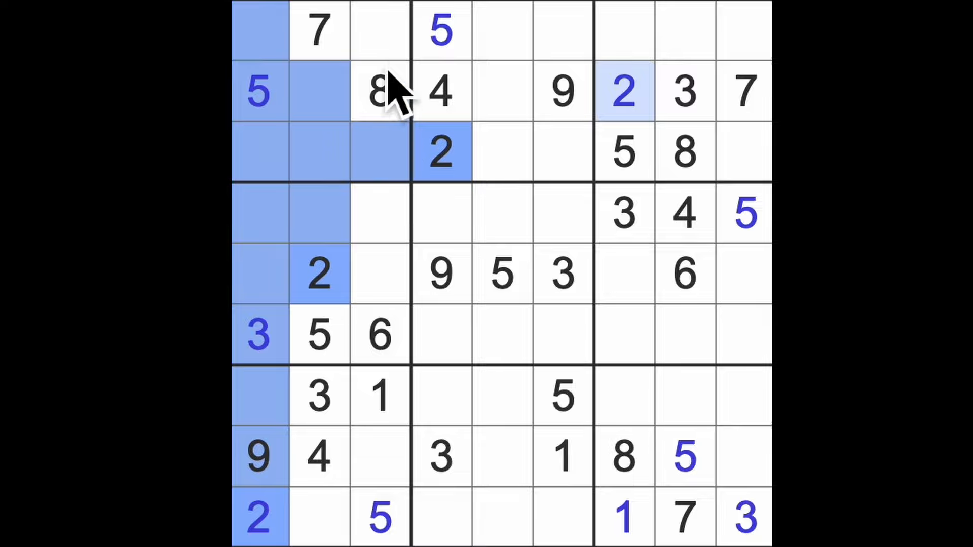
Enter 2 at row 1 column 3 in the top-left box
click(378, 29)
text(2)
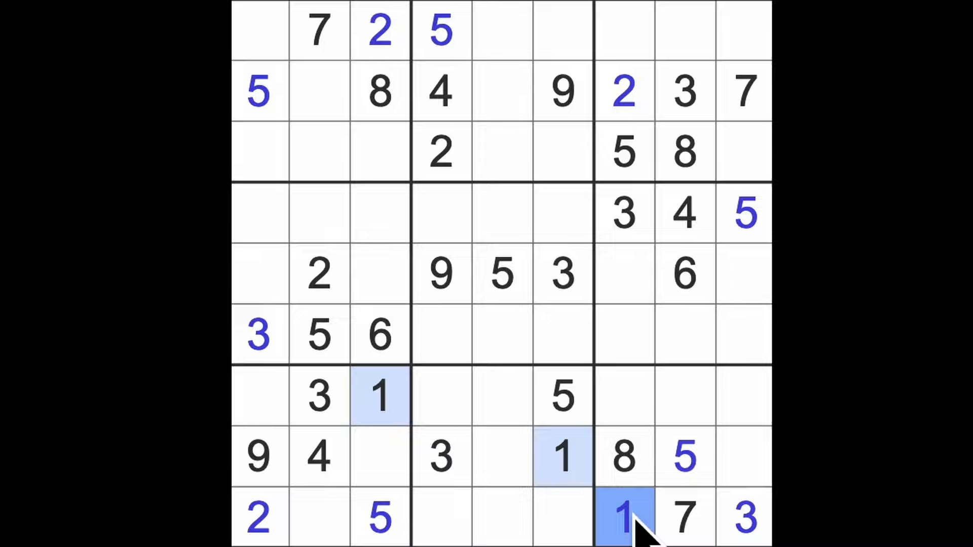
mouse_move(363, 421)
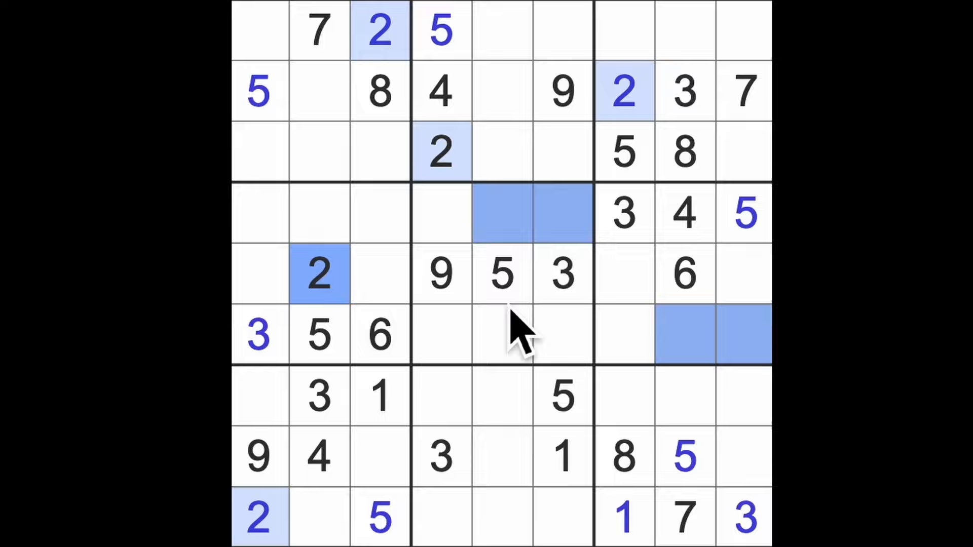
mouse_move(530, 336)
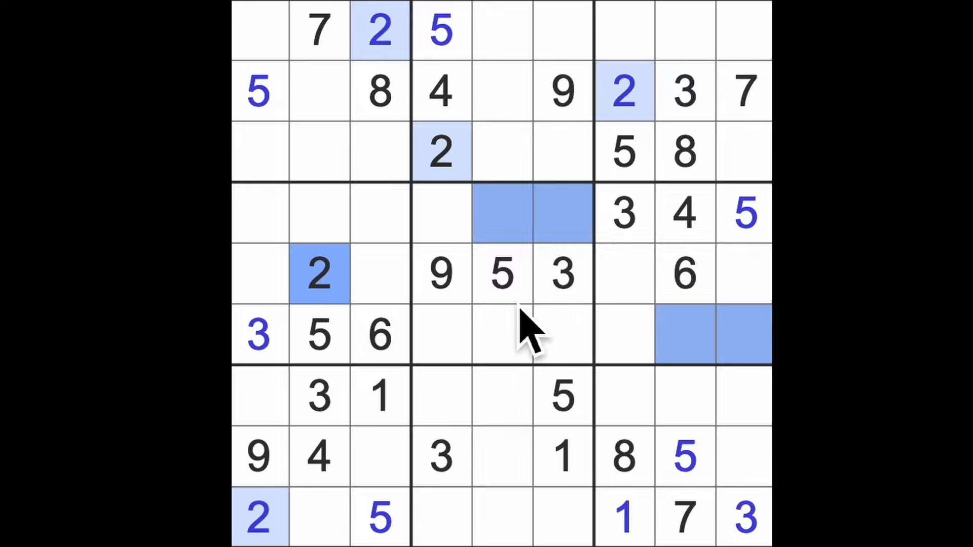
mouse_move(553, 348)
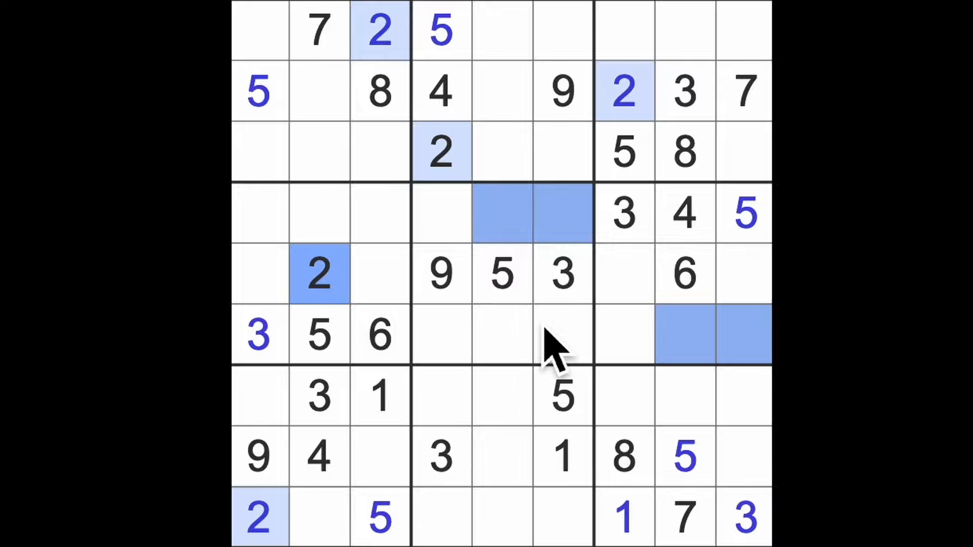
mouse_move(471, 210)
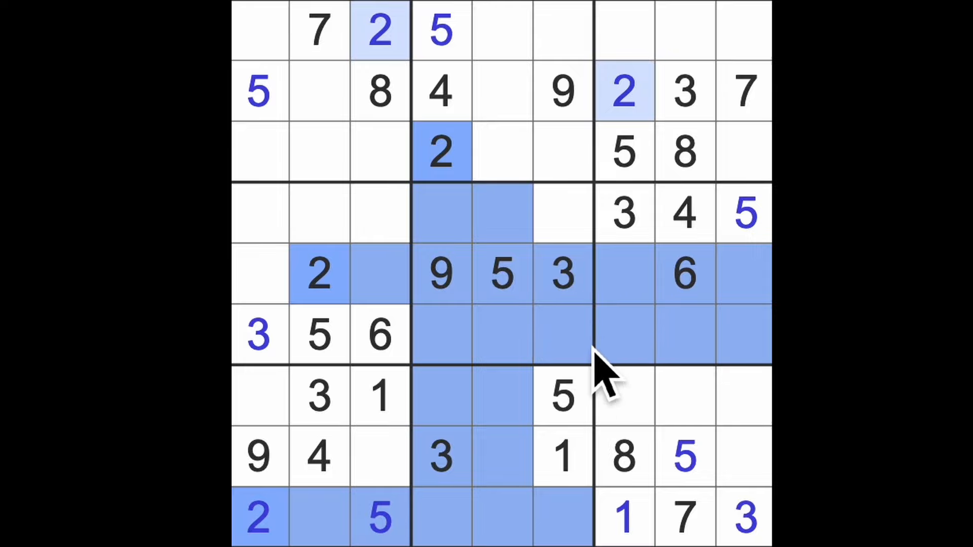
Enter 2 at row 4 column 6, then highlight all the 3s on the grid
click(562, 214)
text(2)
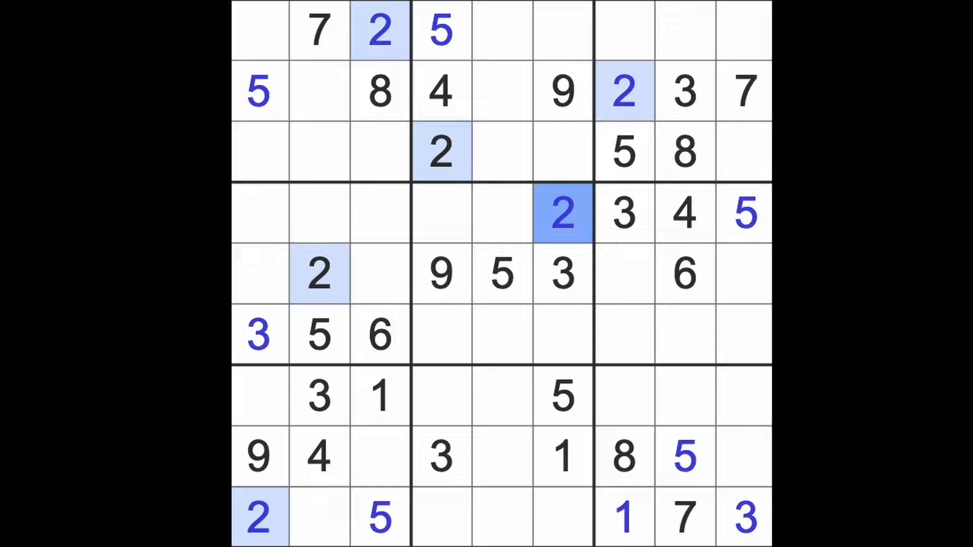
mouse_move(750, 540)
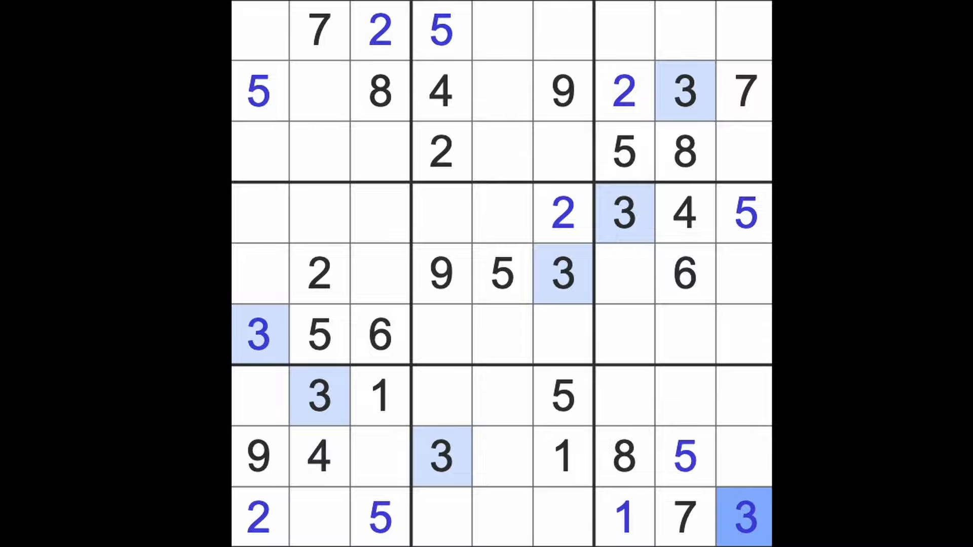
click(259, 29)
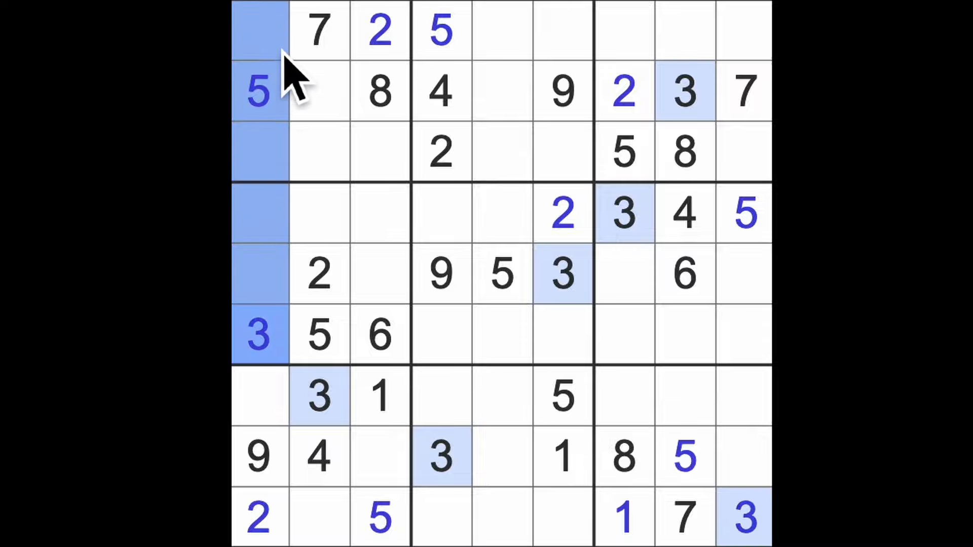
Enter 3 at row 3 column 3 and another 3 at row 1 column 5
click(380, 152)
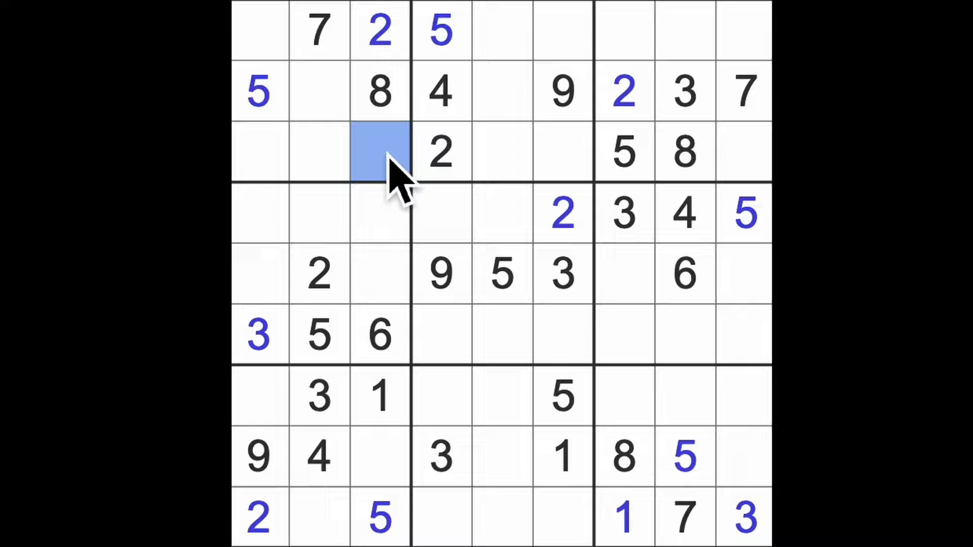
text(3)
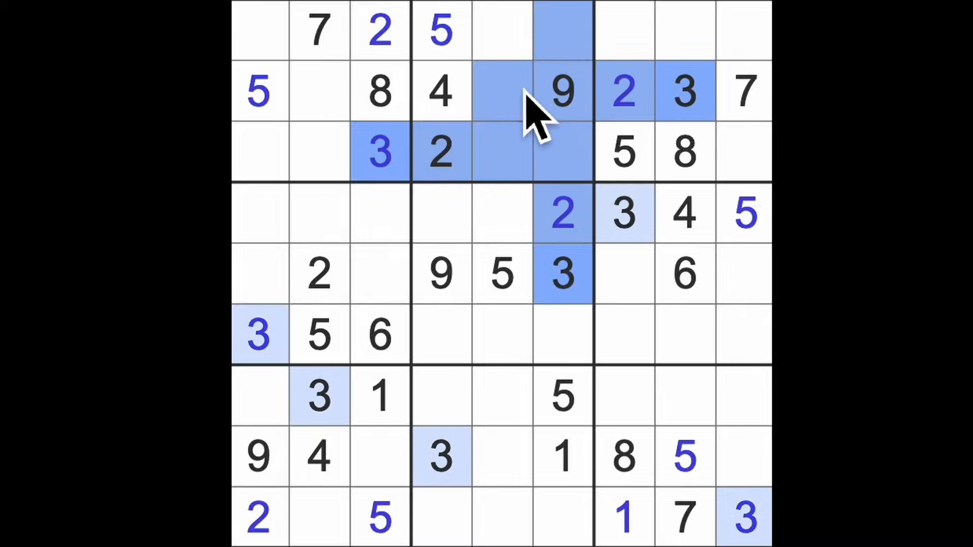
click(503, 29)
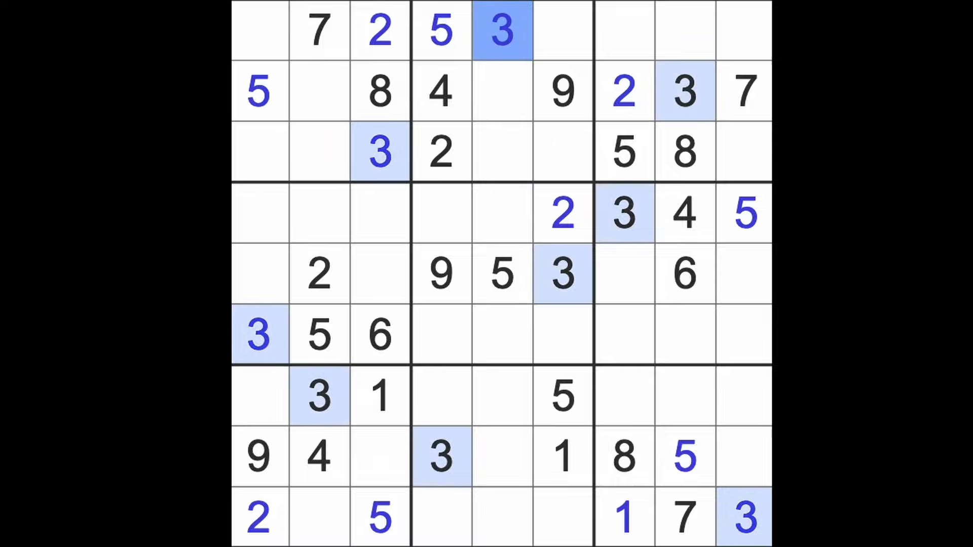
mouse_move(695, 254)
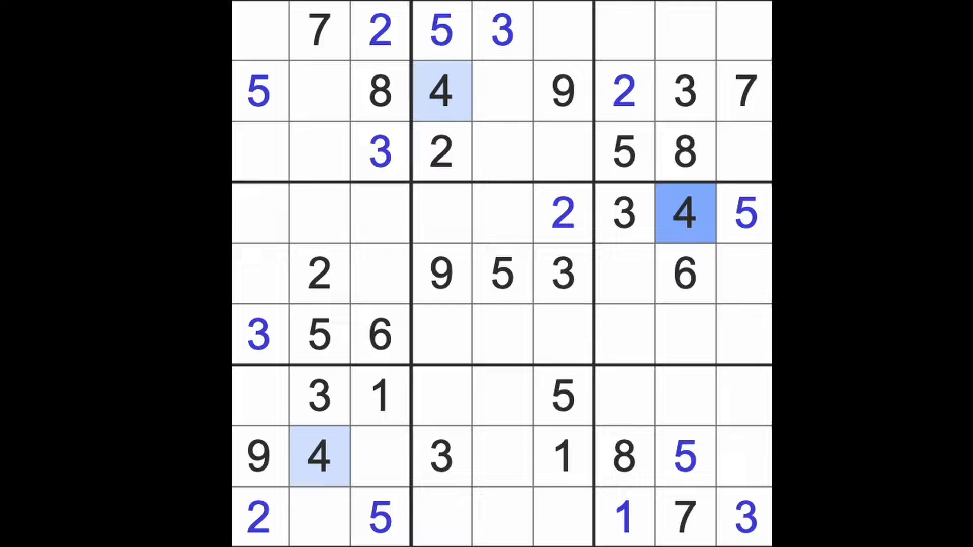
Highlight the 4s, then enter 4 at row 5 column 3
click(319, 395)
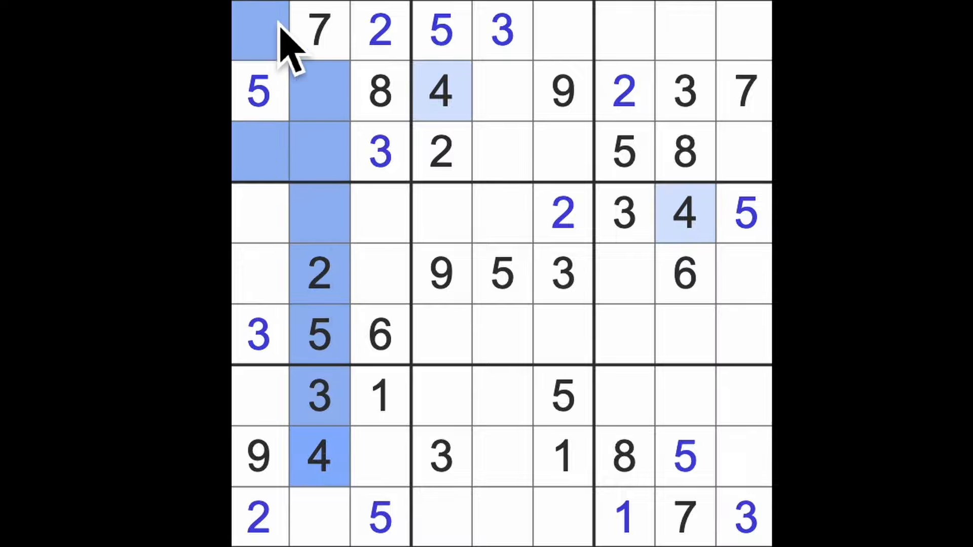
mouse_move(682, 214)
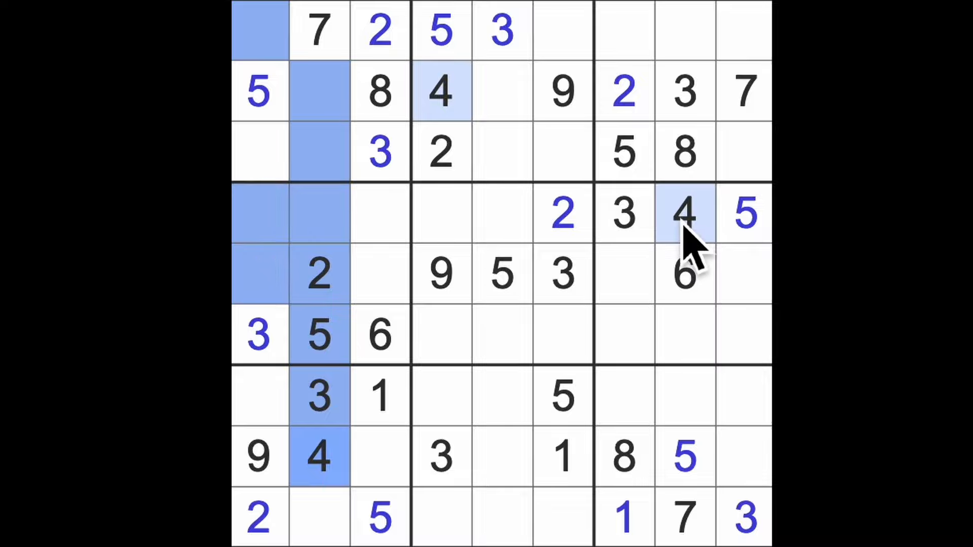
click(379, 274)
text(4)
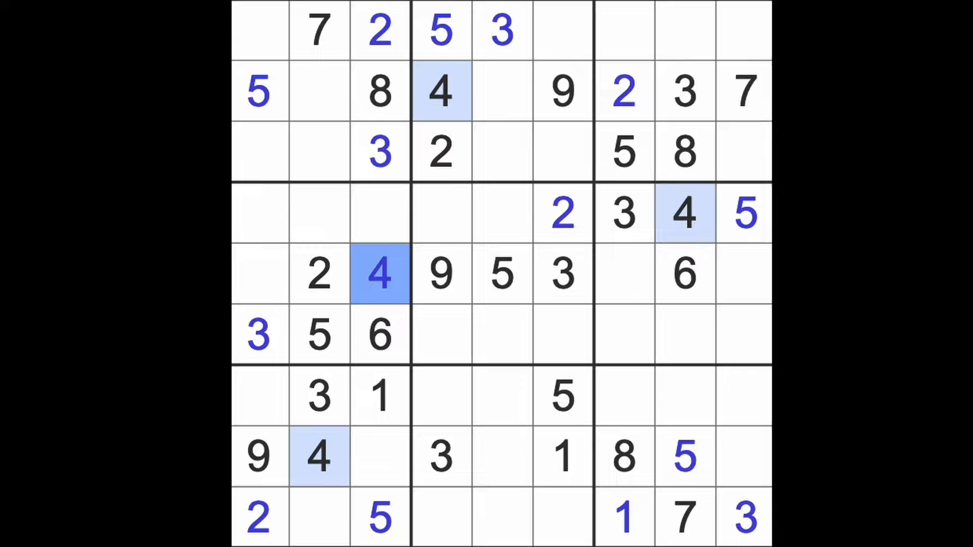
click(744, 214)
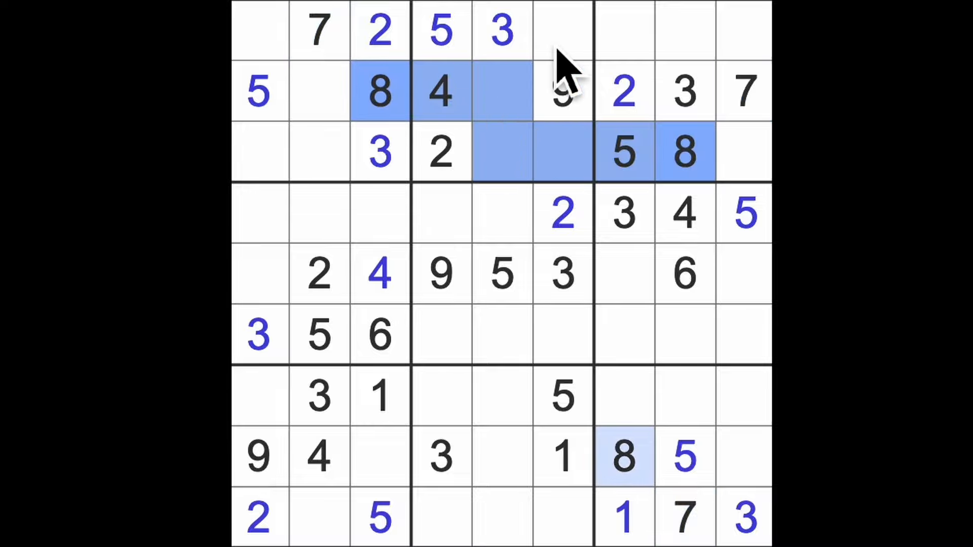
Enter 8 at row 1 column 6, then highlight all the 9s on the grid
click(561, 32)
text(8)
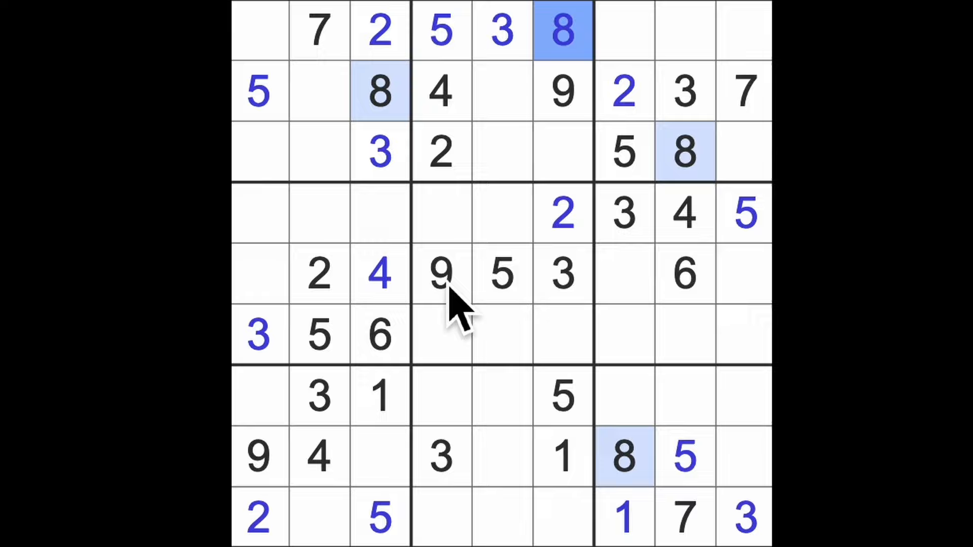
click(441, 273)
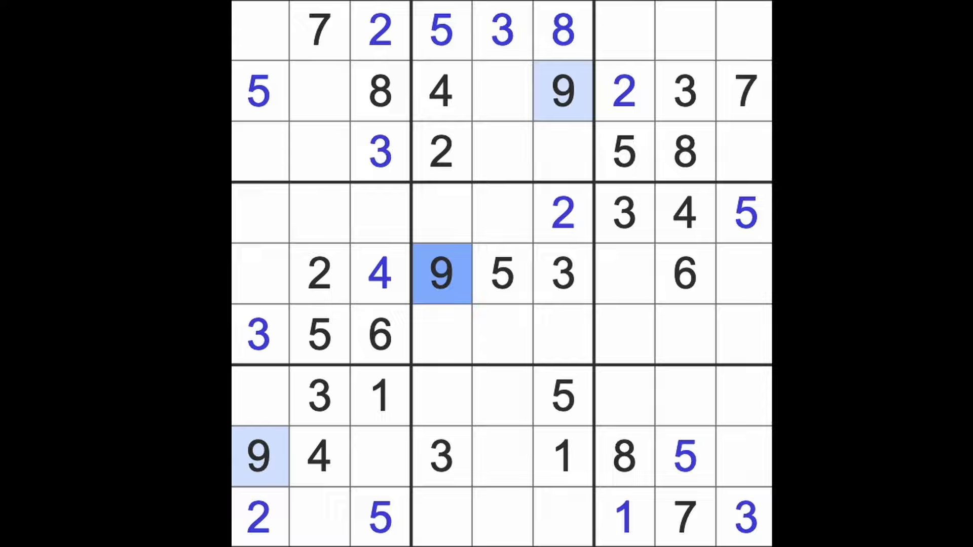
mouse_move(636, 325)
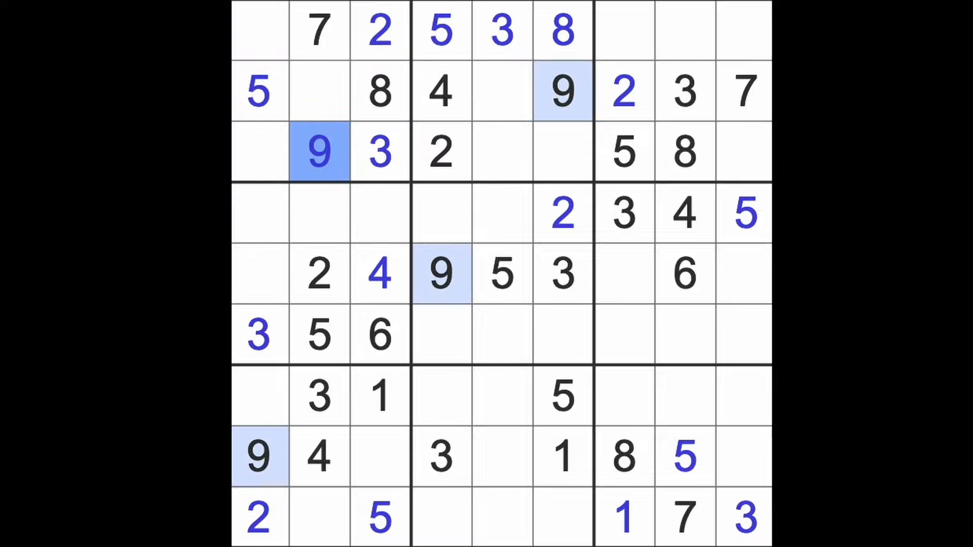
mouse_move(360, 149)
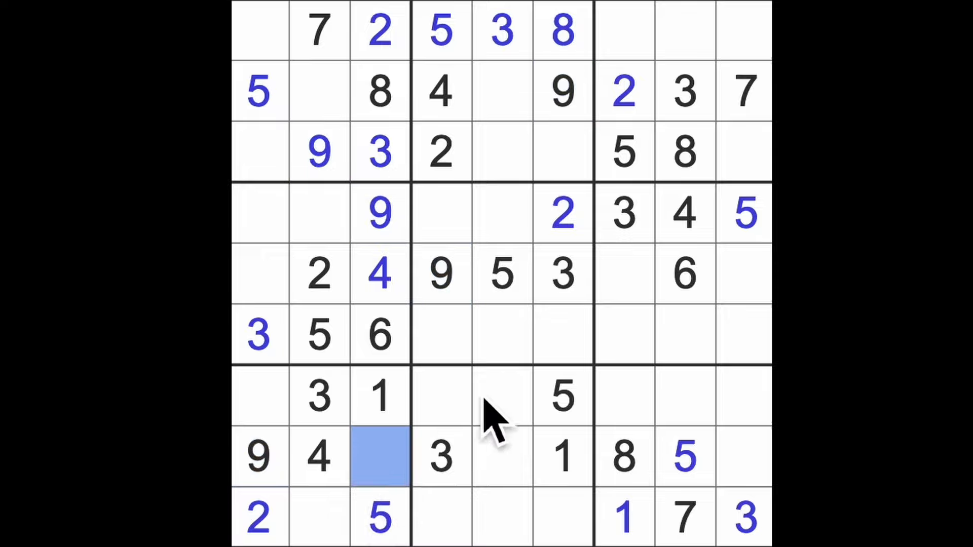
mouse_move(502, 403)
text(7)
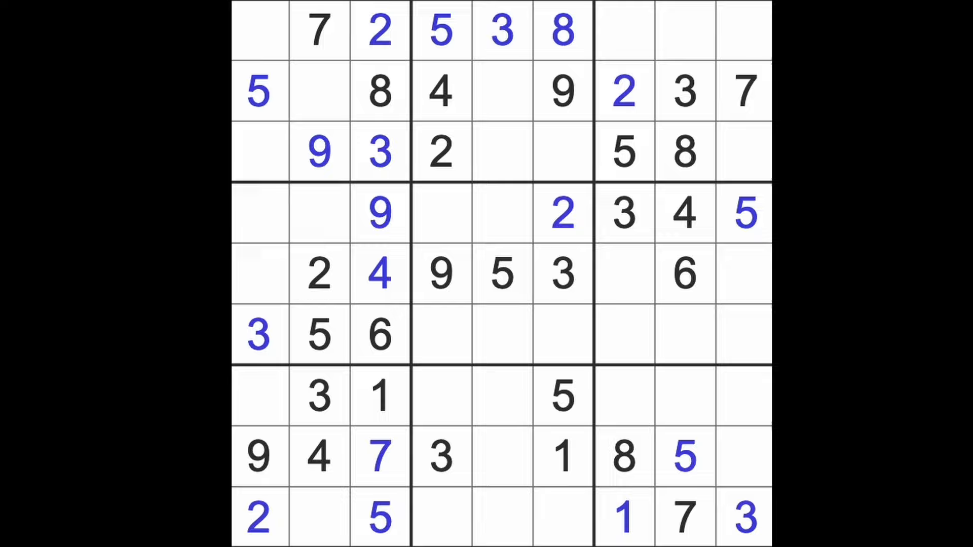
Highlight all the 2s on the grid to scan for the next placement
click(623, 518)
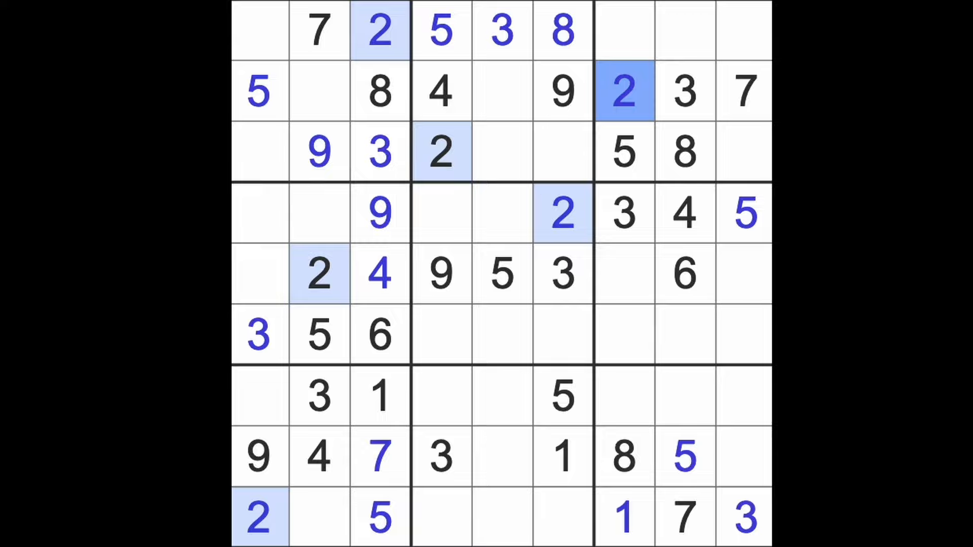
mouse_move(753, 266)
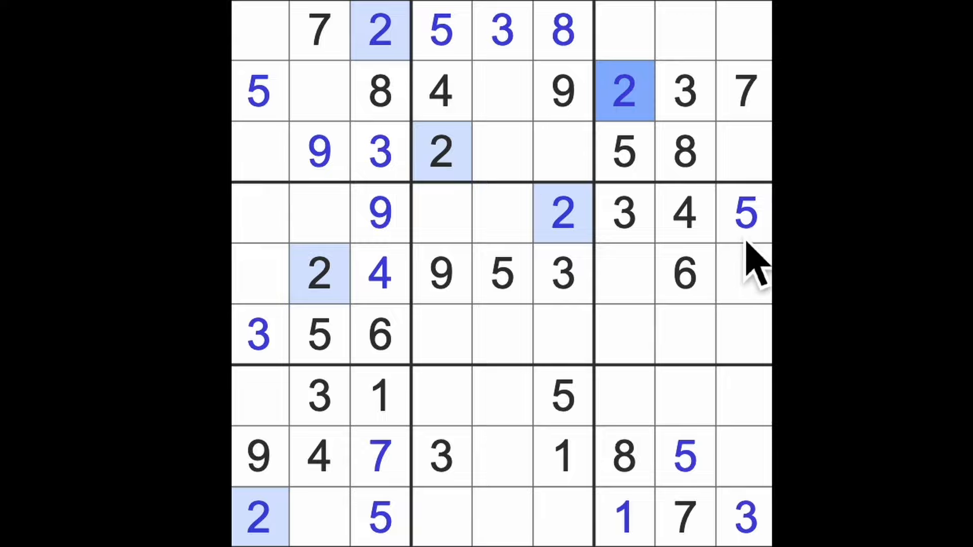
click(743, 518)
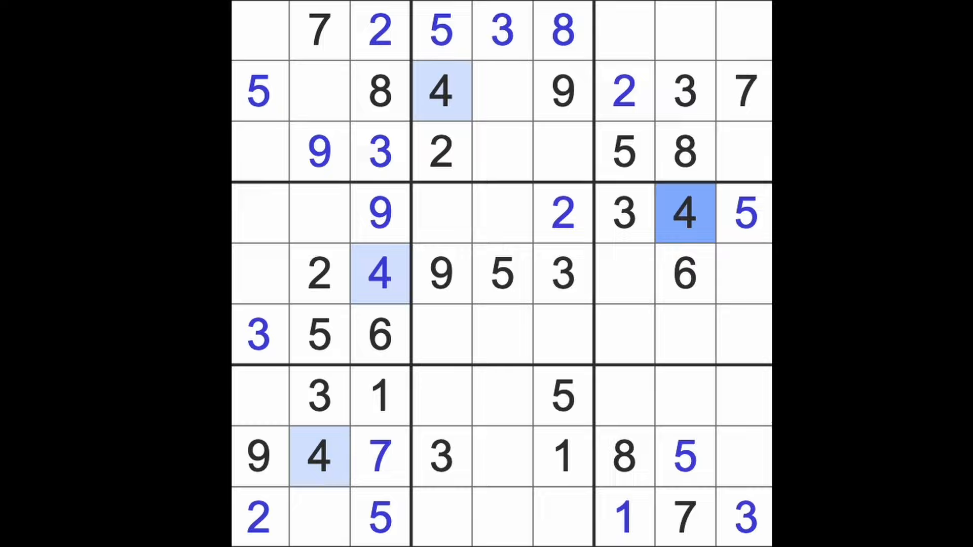
mouse_move(760, 255)
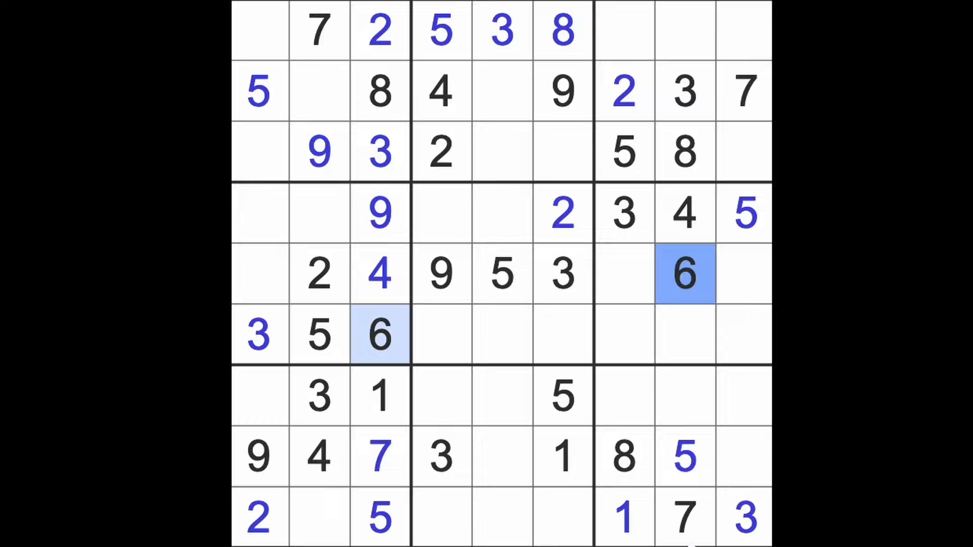
click(682, 517)
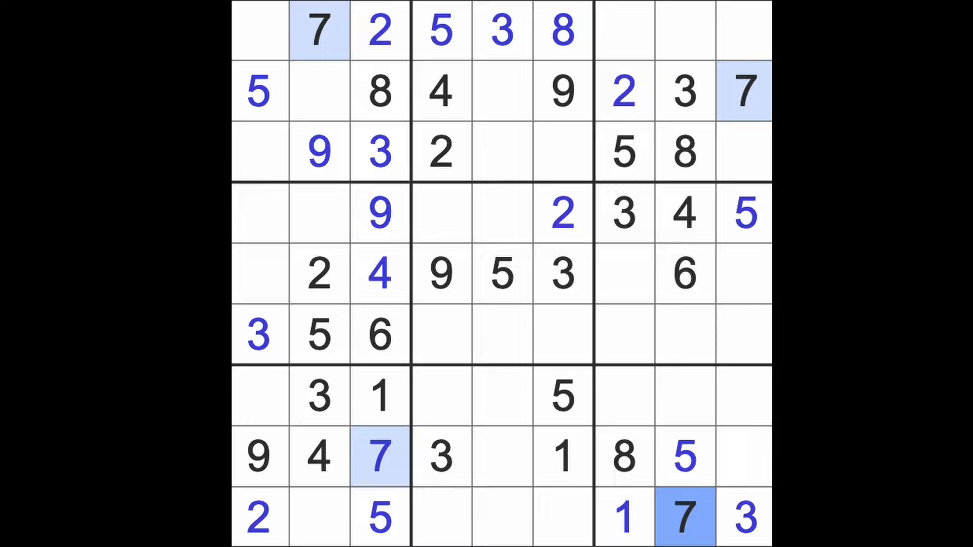
mouse_move(763, 415)
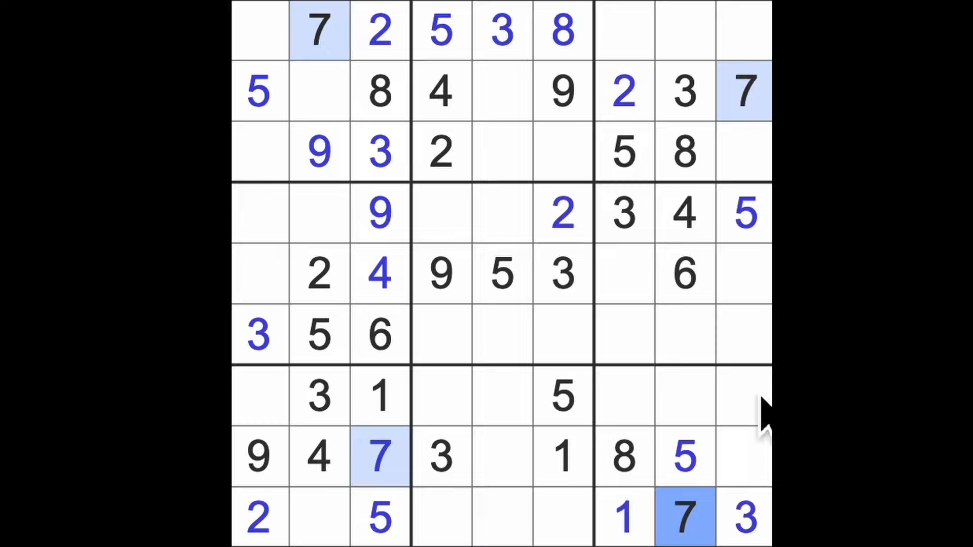
click(624, 457)
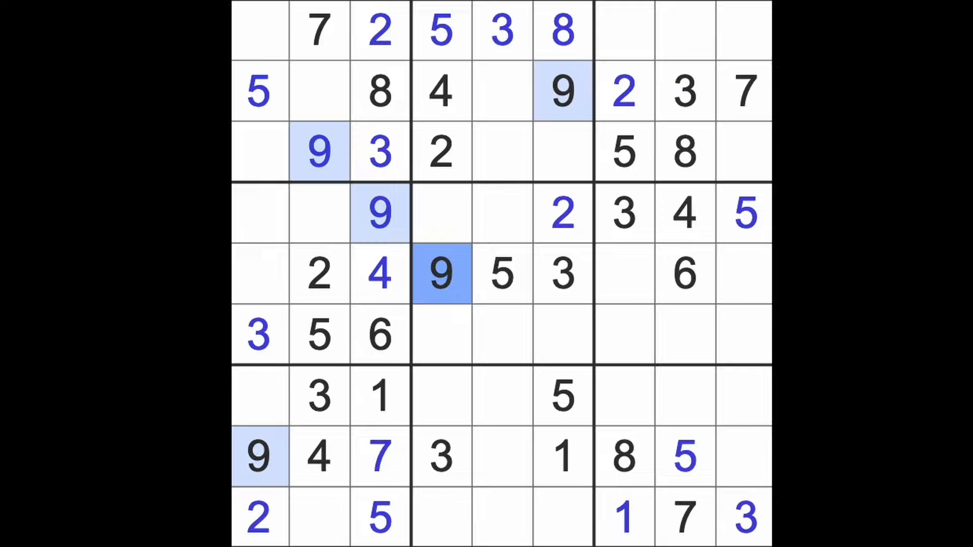
mouse_move(266, 509)
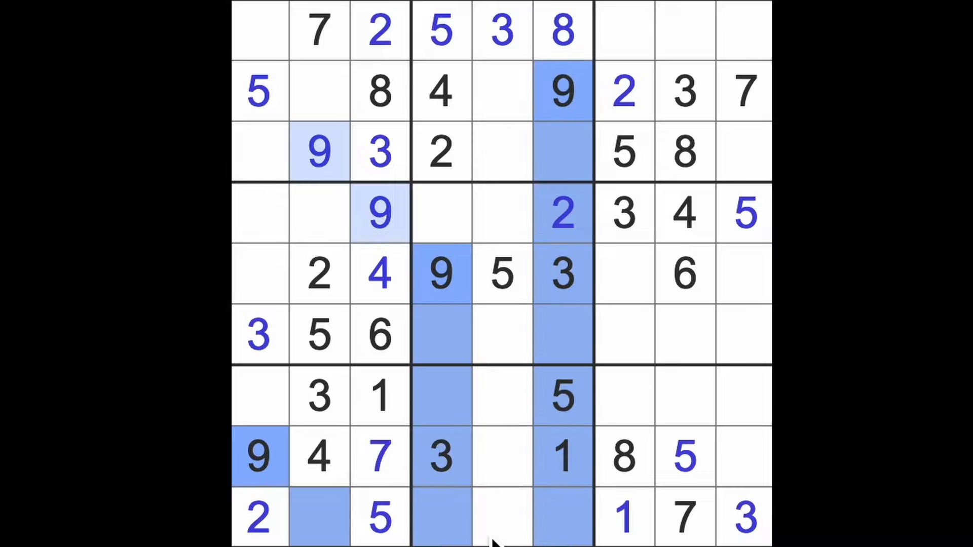
Enter a 9 at row 9 column 5 and a 4 at row 9 column 6
click(501, 518)
text(9)
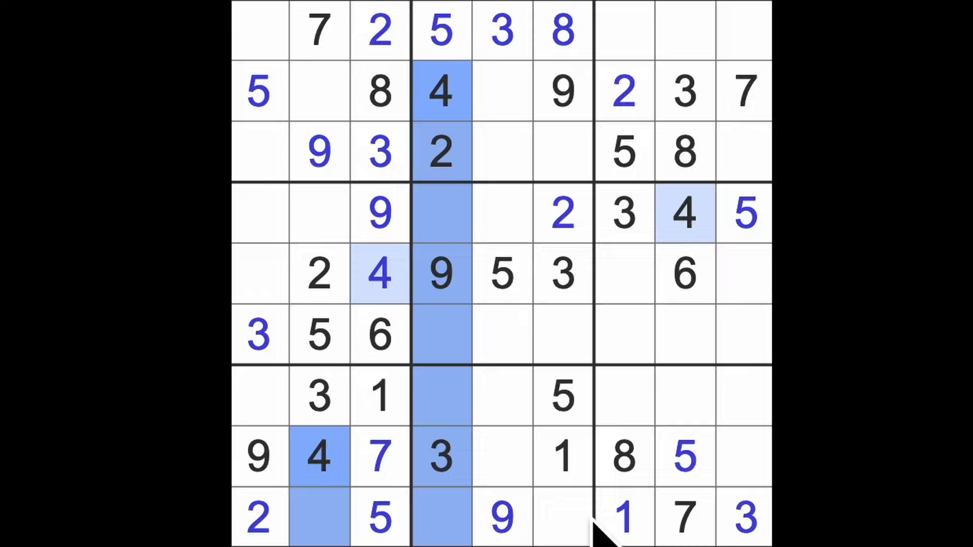
click(562, 518)
text(4)
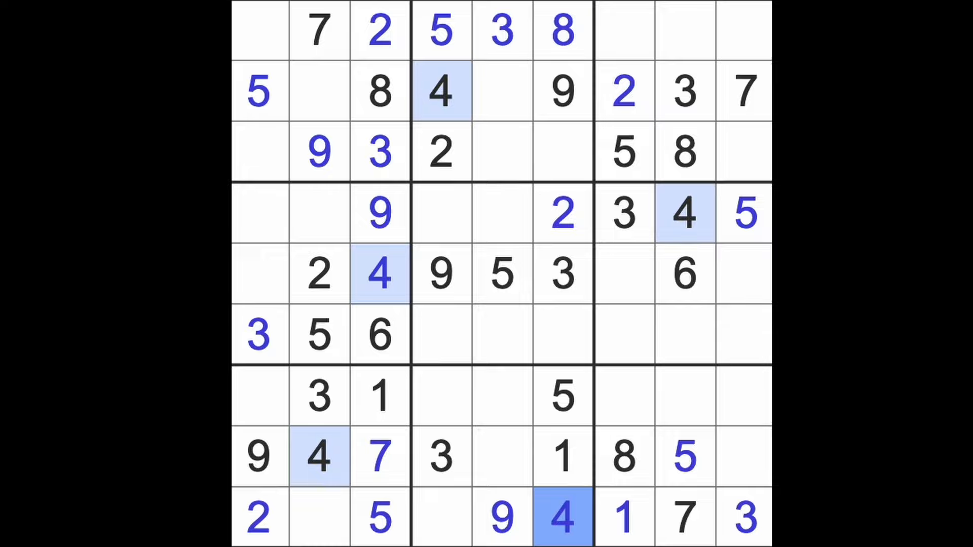
mouse_move(580, 520)
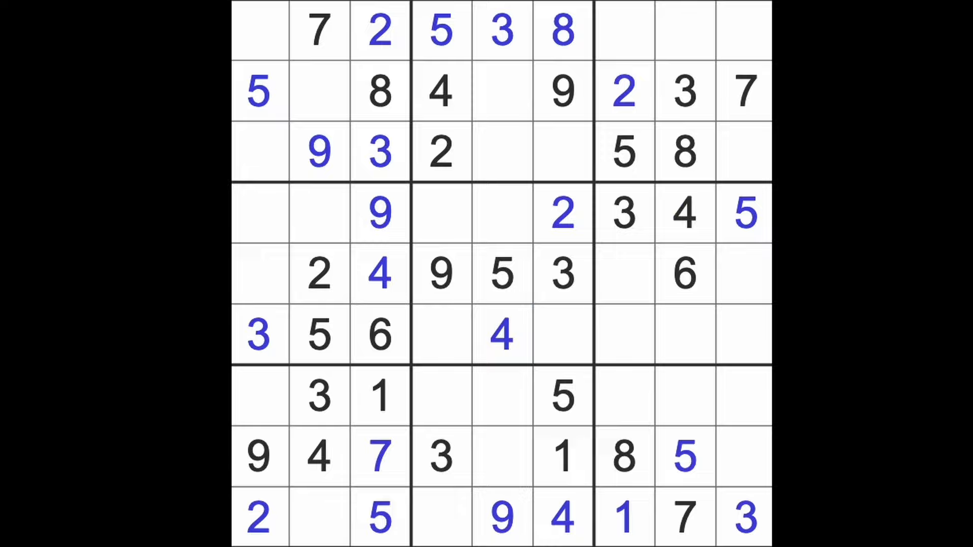
mouse_move(502, 338)
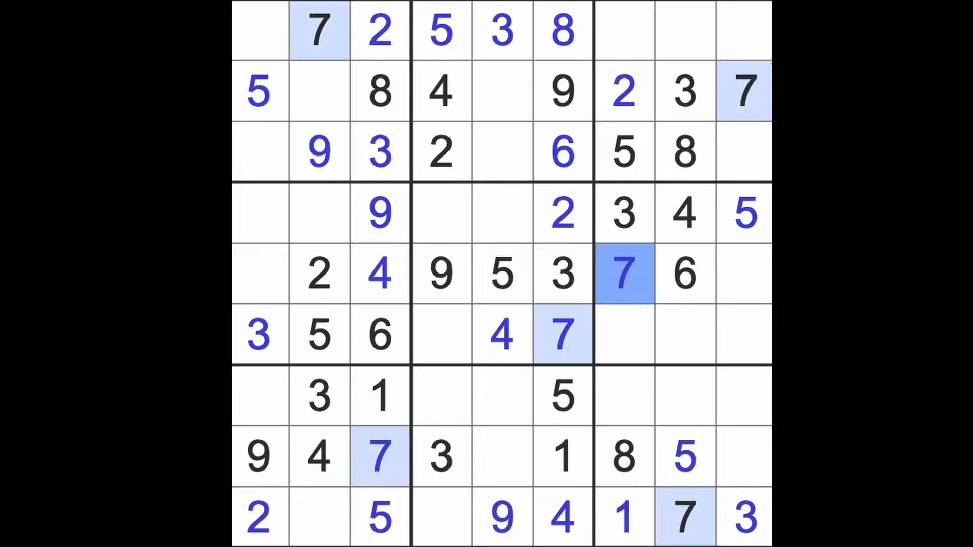
Enter a 7 at row 4 column 1 and select the row 7 column 4 cell for the next 7
click(259, 213)
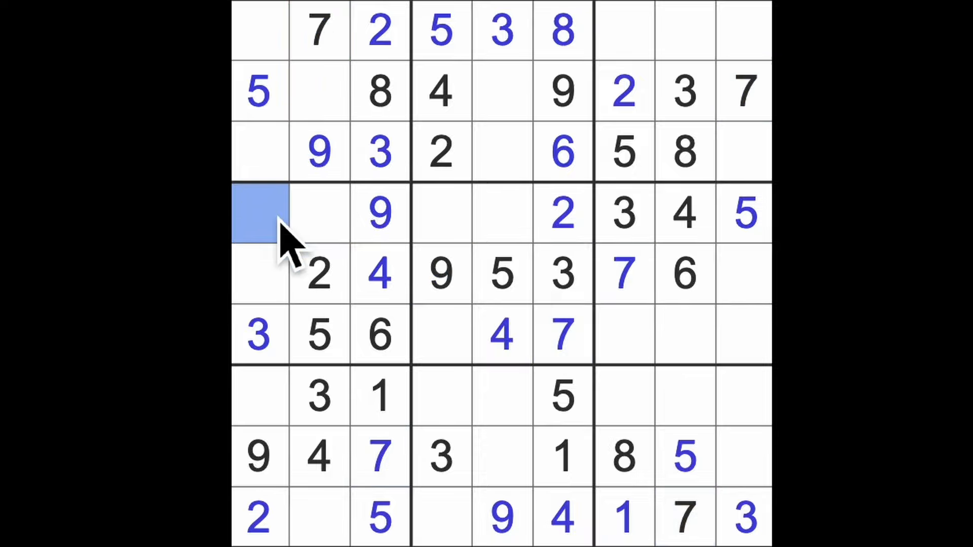
text(7)
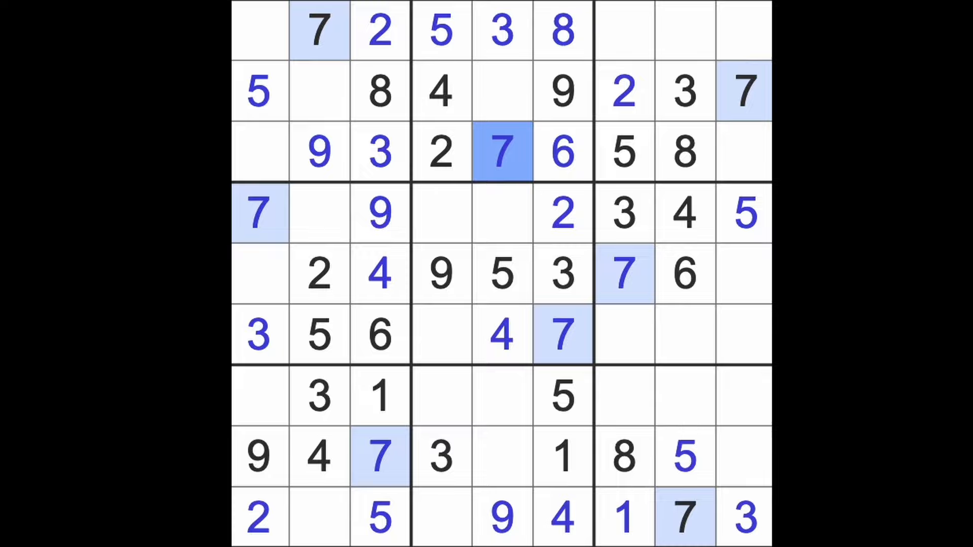
click(684, 516)
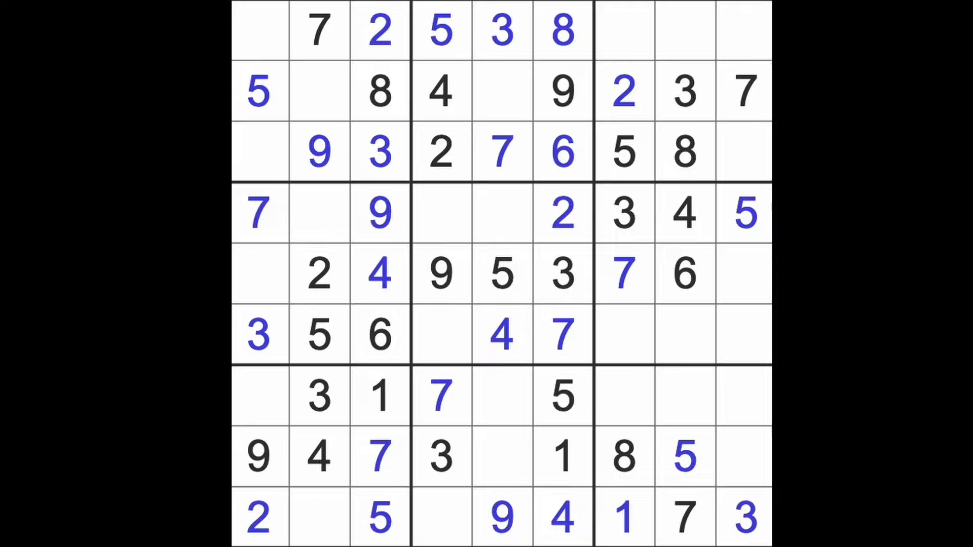
Enter a 6 at row 2 column 2 and an 8 at row 9 column 2
click(501, 91)
text(1)
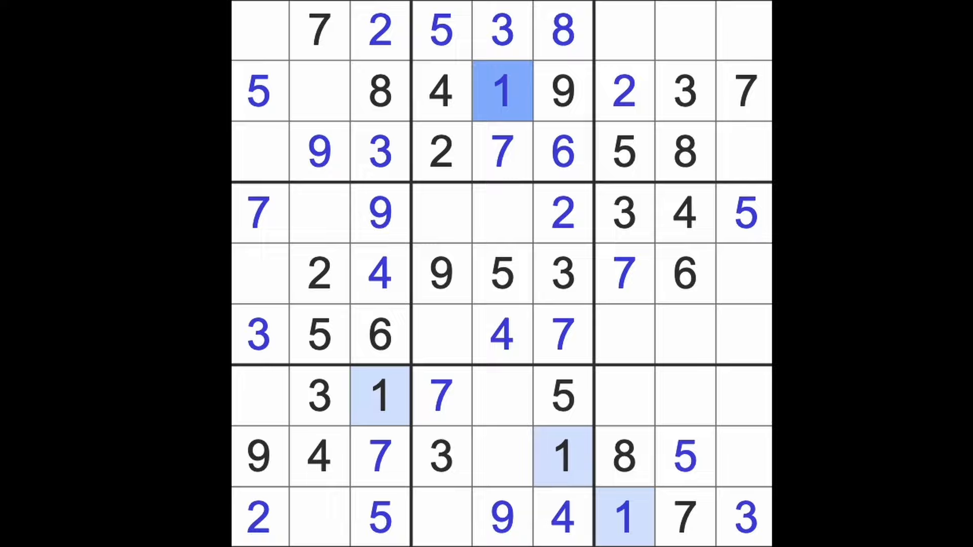
click(318, 91)
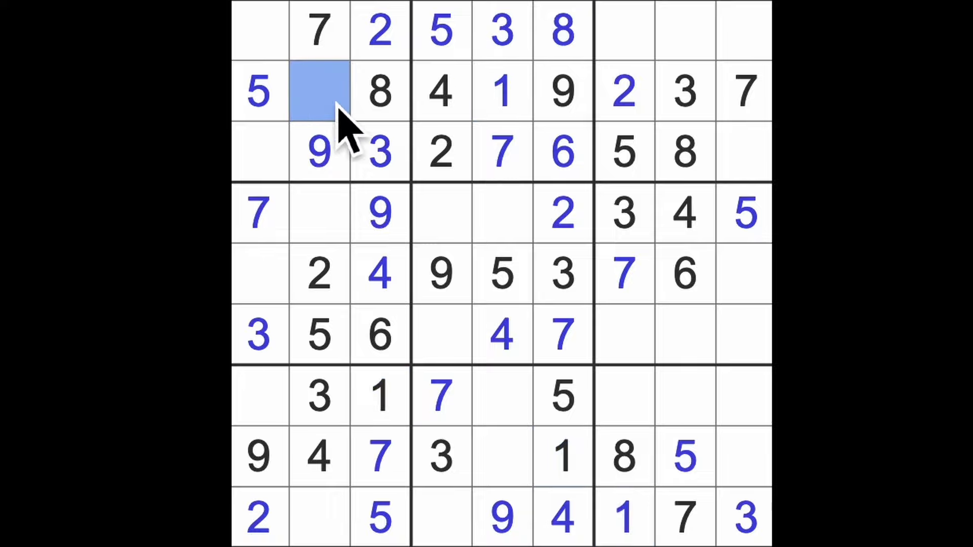
mouse_move(319, 214)
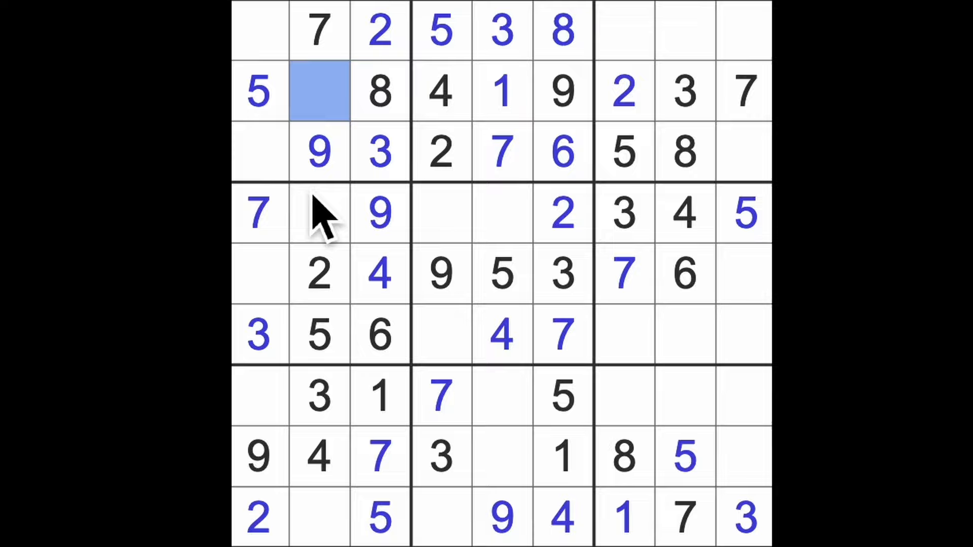
text(6)
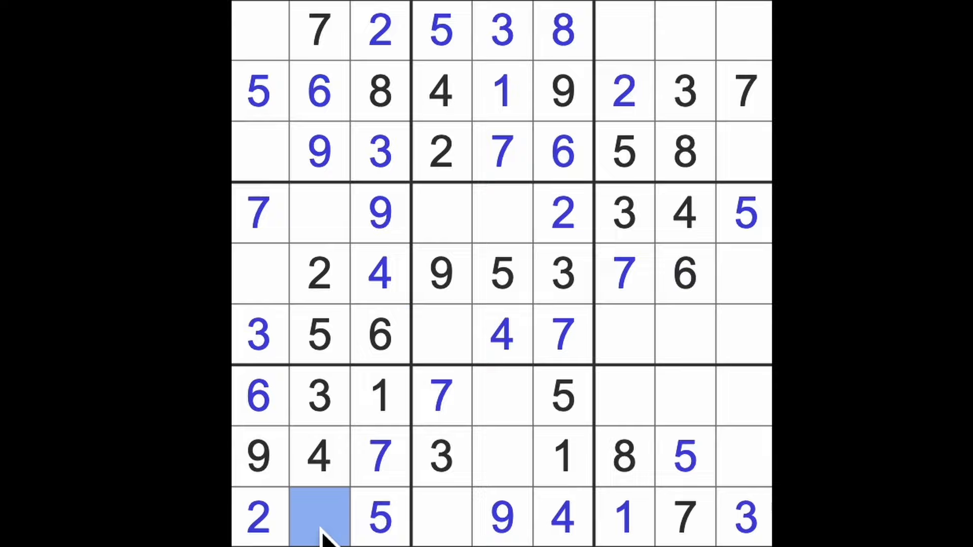
text(8)
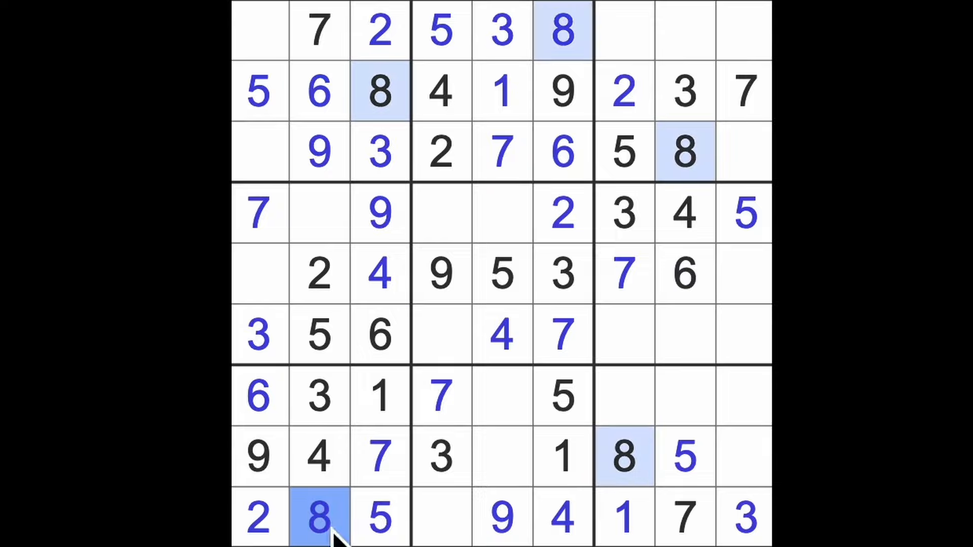
Enter an 8 at row 7 column 5 and a 6 at row 9 column 4
click(501, 397)
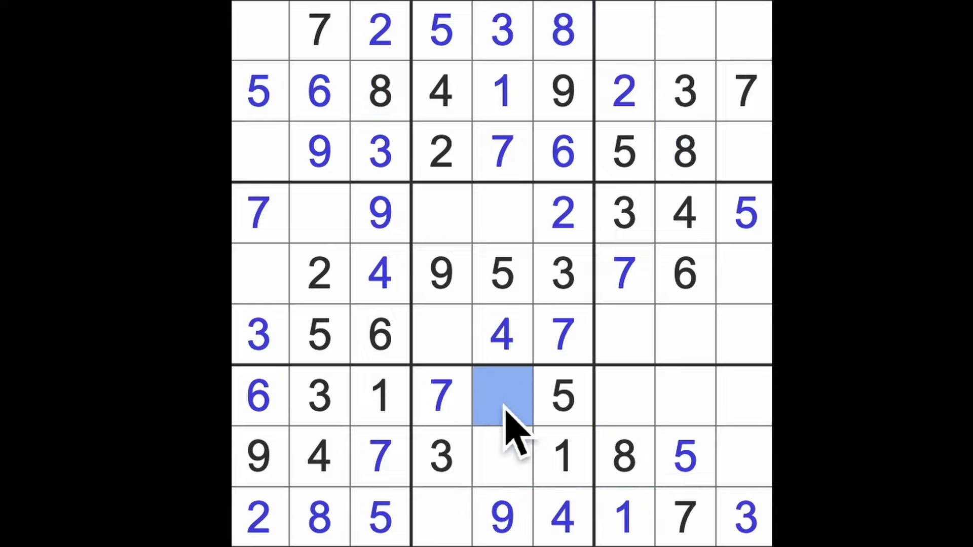
text(8)
click(502, 213)
text(6)
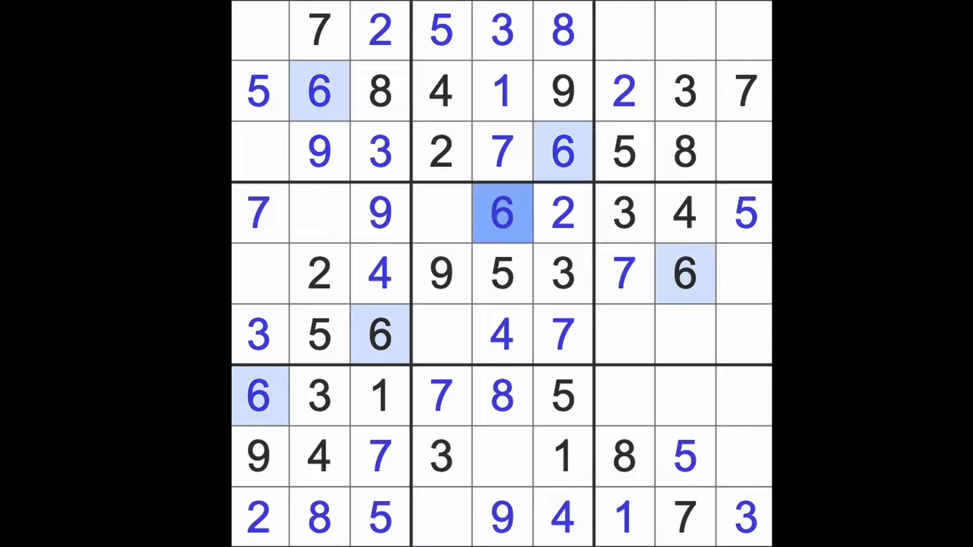
click(441, 518)
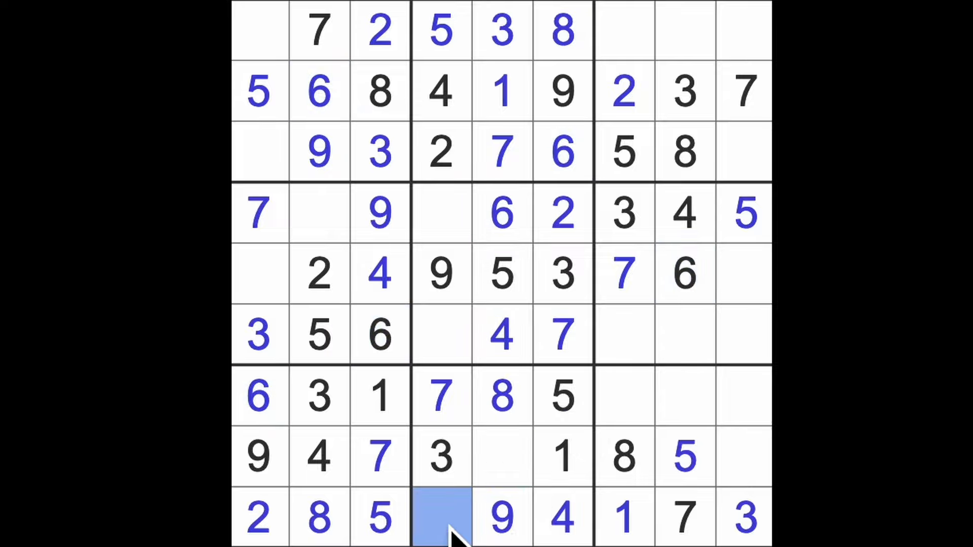
text(6)
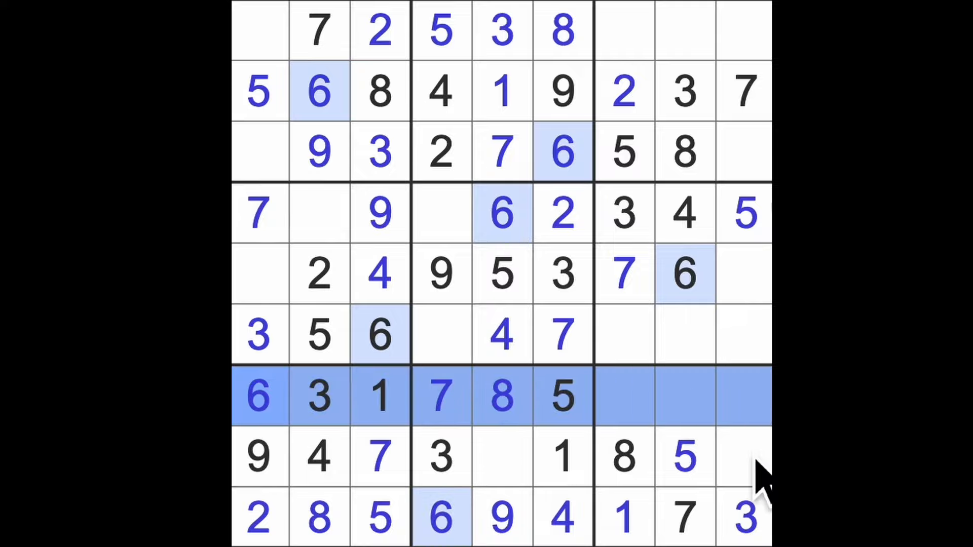
Fill the last cell of row 8 with a 6, then enter a 1 and an 8 around row 4 column 4
click(744, 457)
text(2)
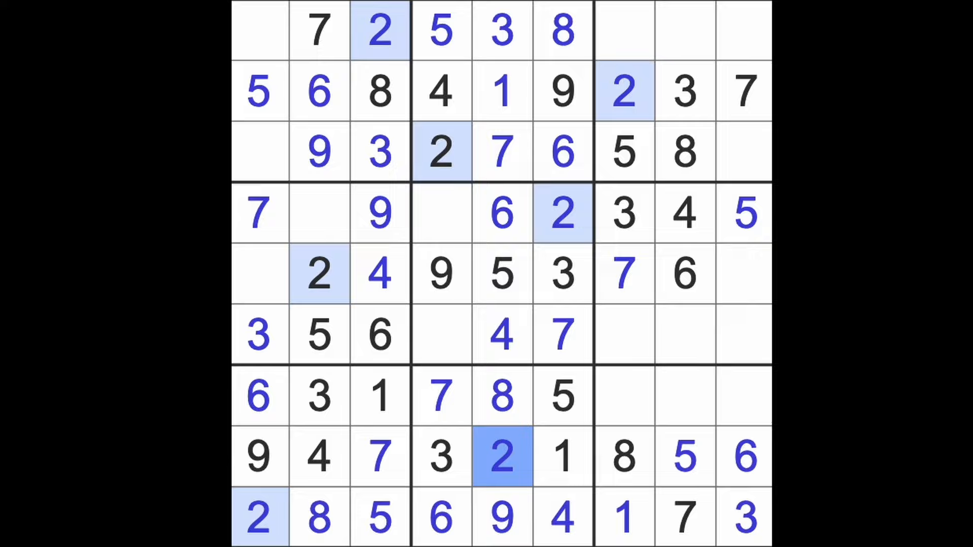
mouse_move(450, 336)
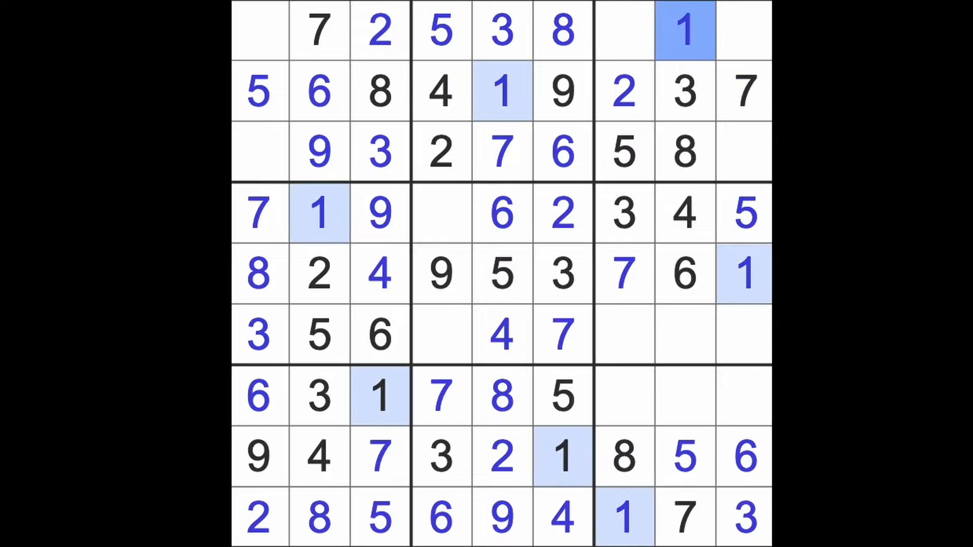
click(441, 213)
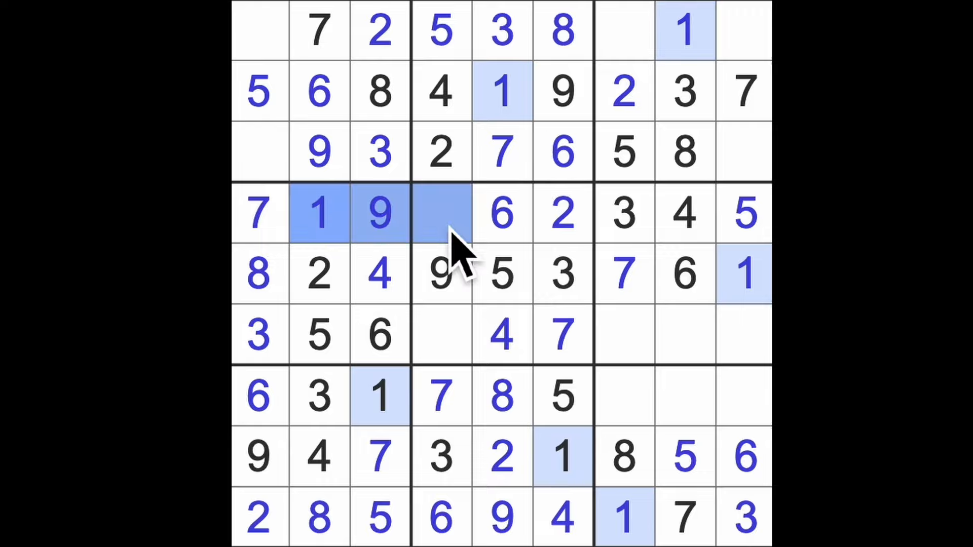
text(1)
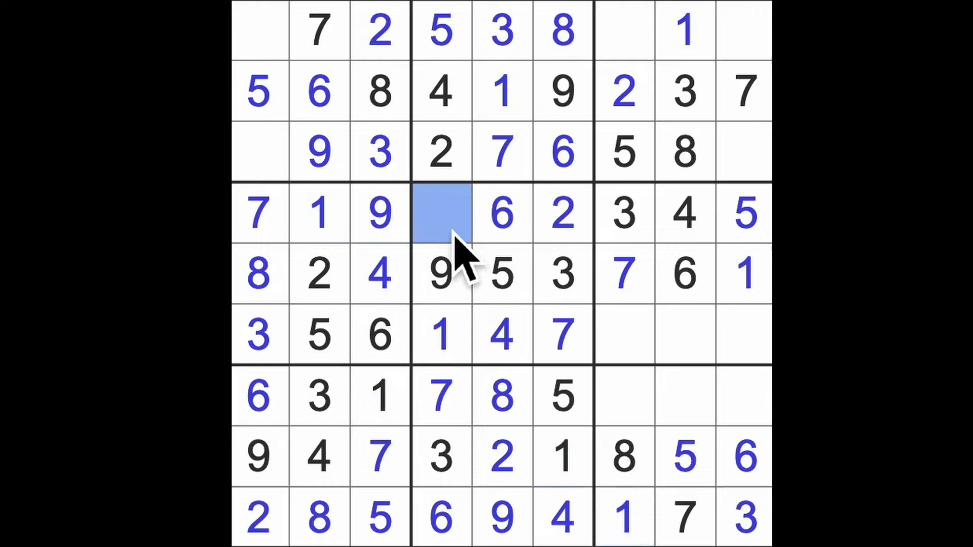
text(8)
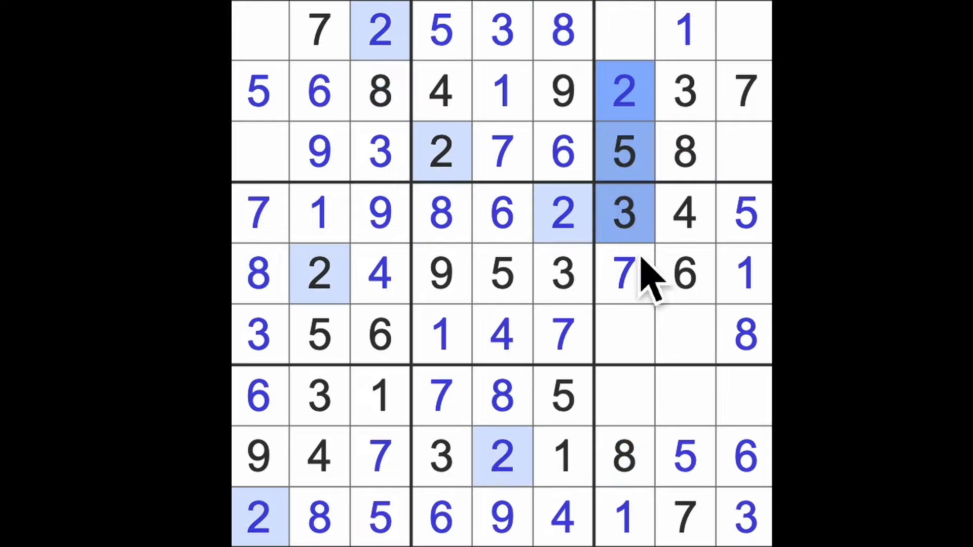
Enter a 2 at r6c8, a 9 at r7c8, a 4 at r3c9 and a 1 at r3c1, ending at row 7 column 7
click(684, 335)
text(2)
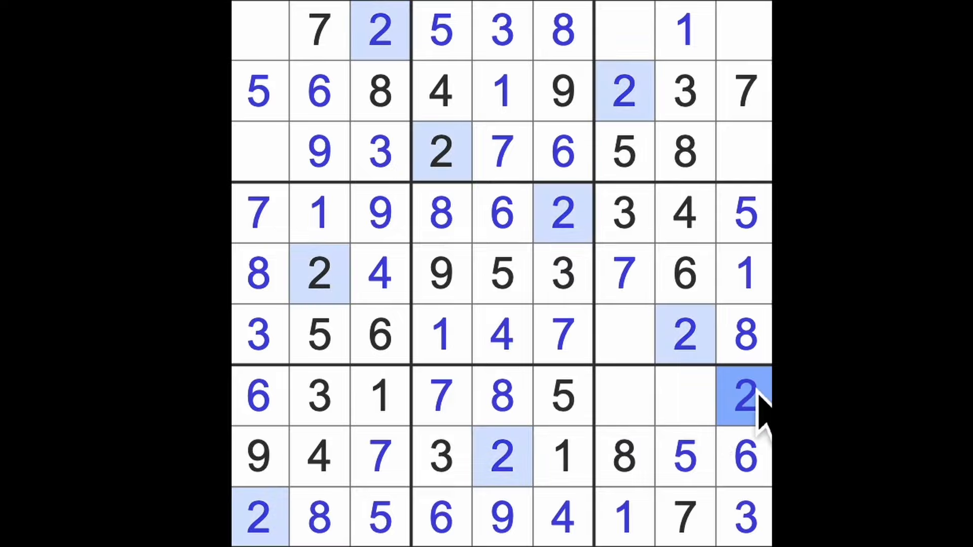
mouse_move(702, 427)
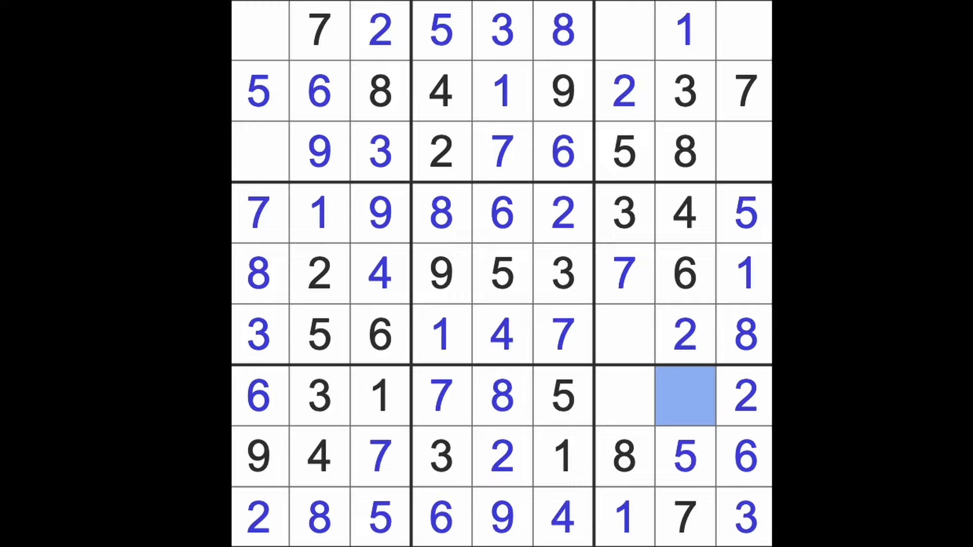
click(685, 396)
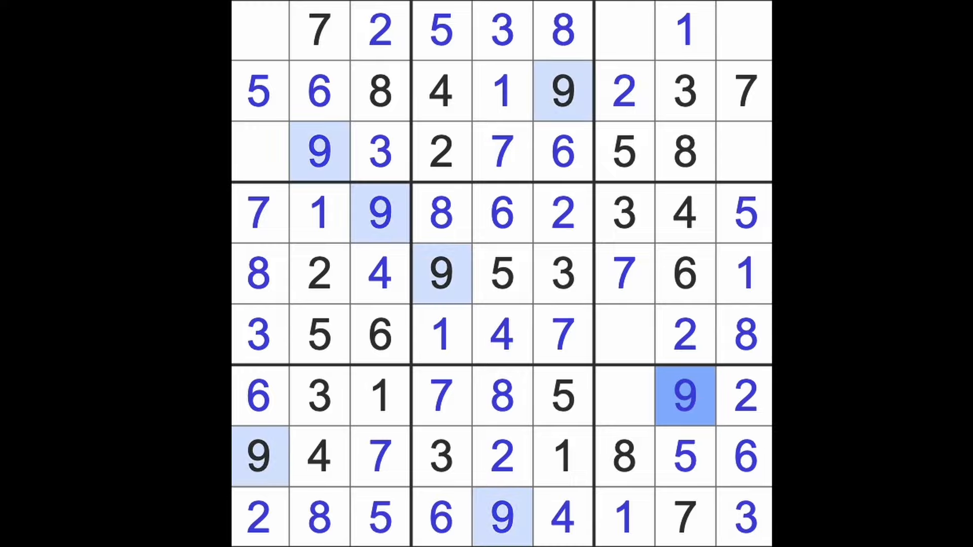
mouse_move(645, 366)
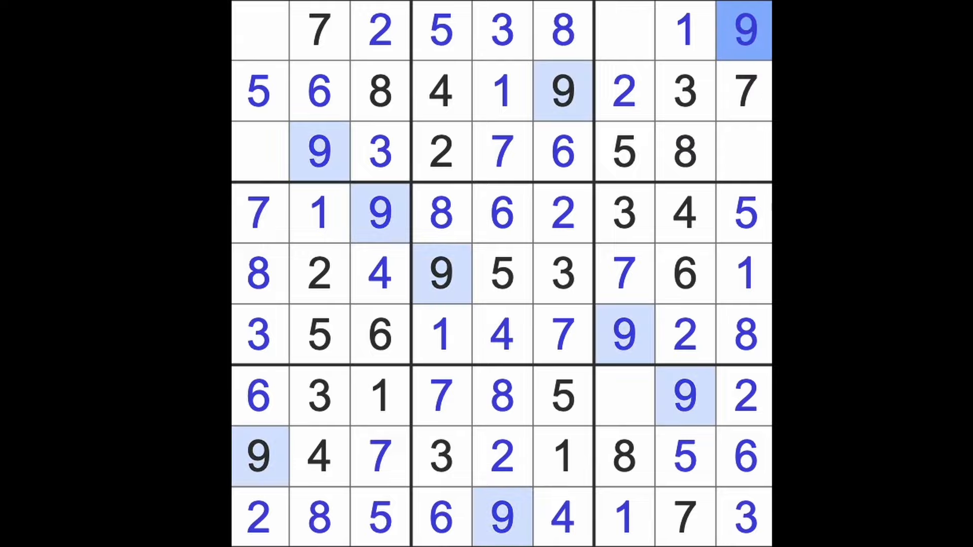
click(743, 152)
text(4)
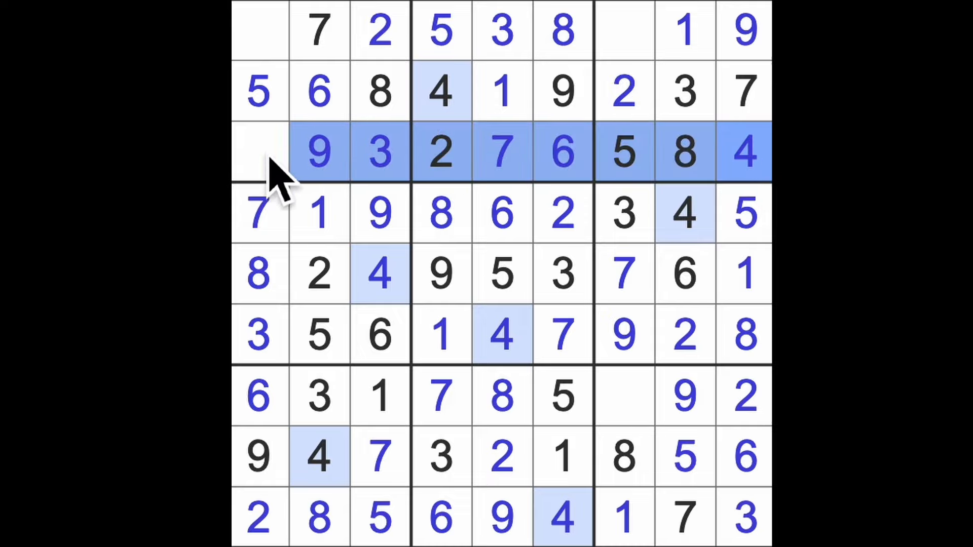
click(258, 29)
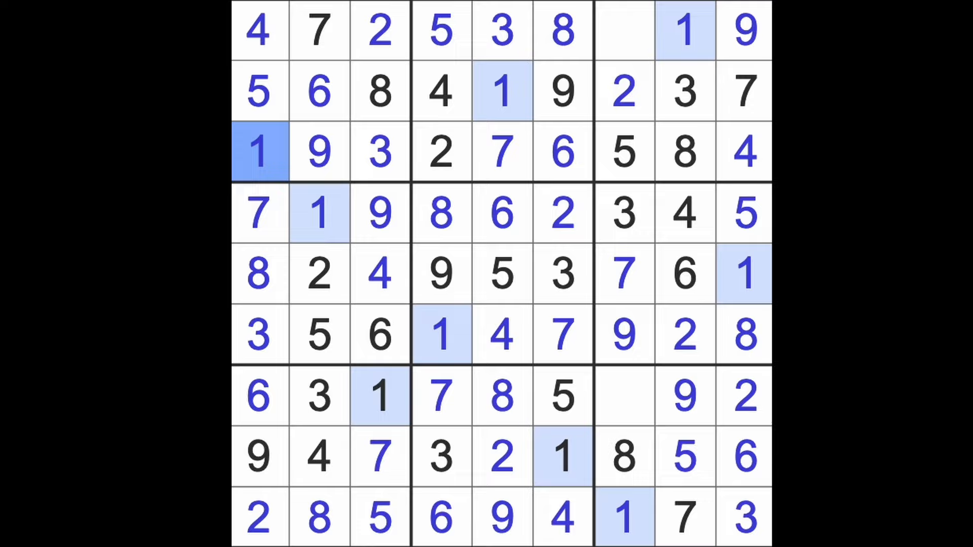
click(624, 398)
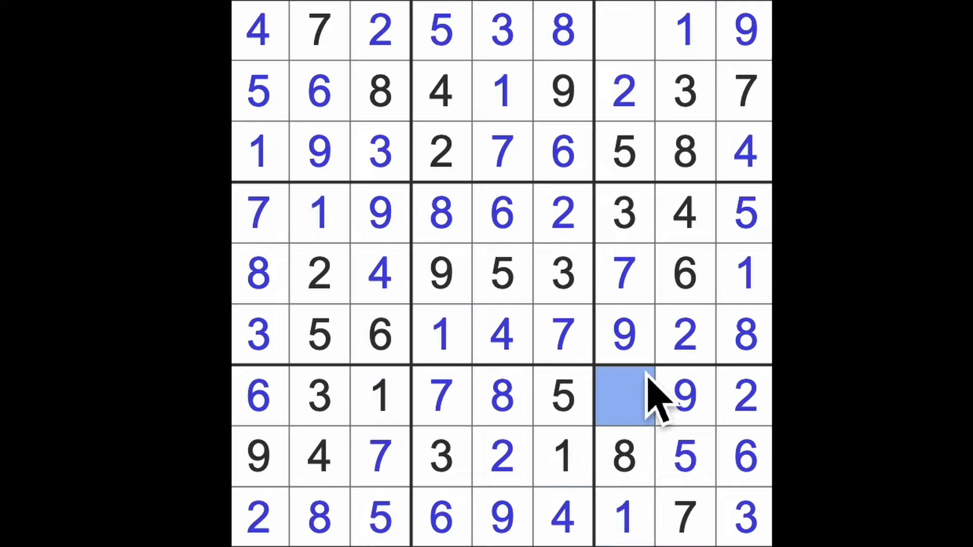